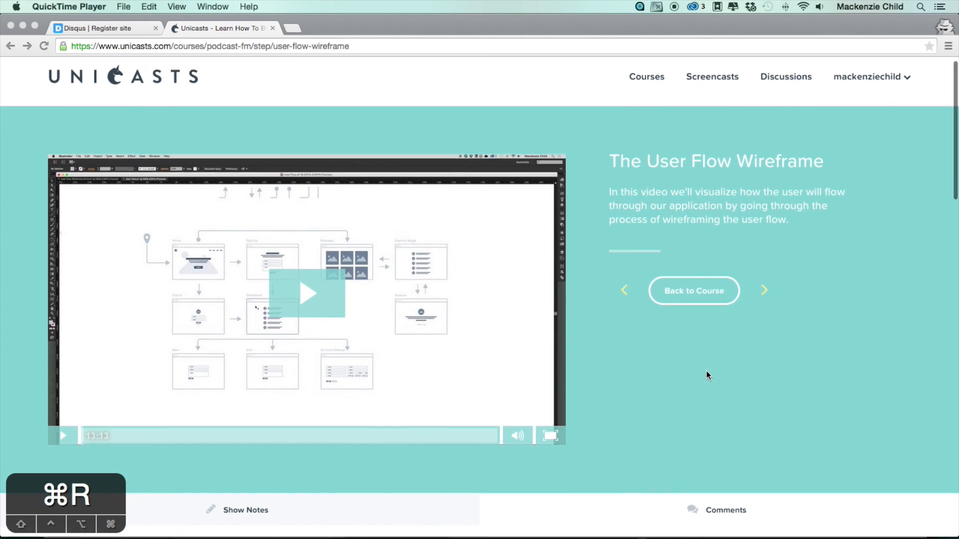
scroll(down, 3)
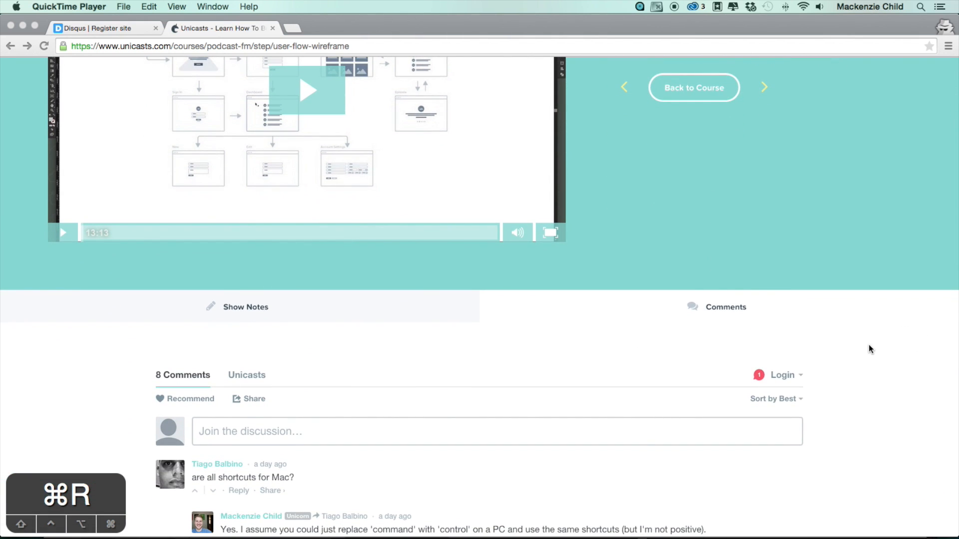
scroll(down, 3)
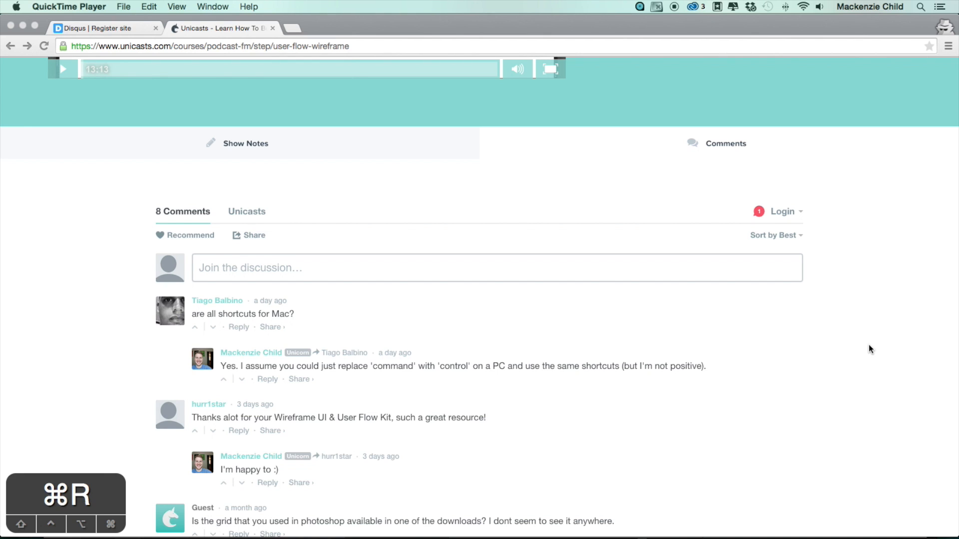
mouse_move(859, 340)
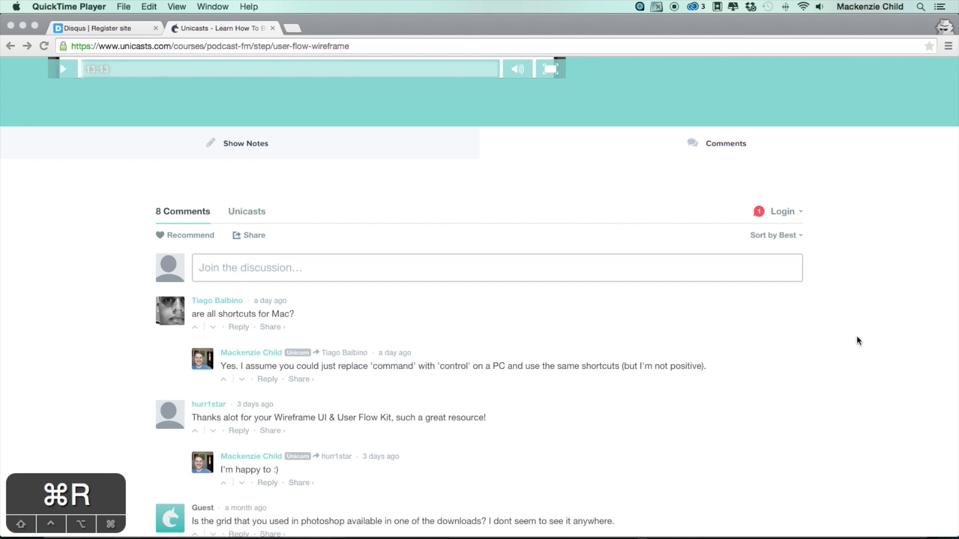
scroll(down, 3)
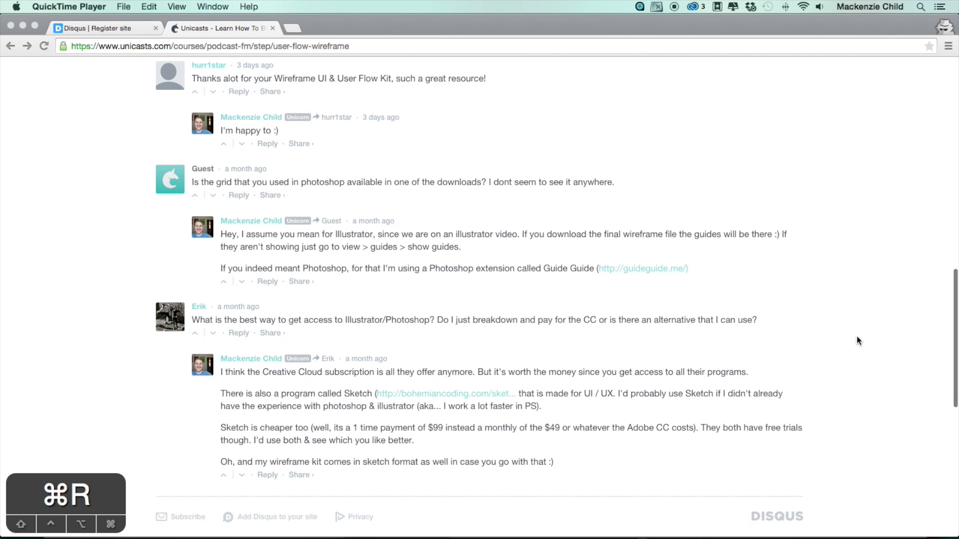
scroll(up, 3)
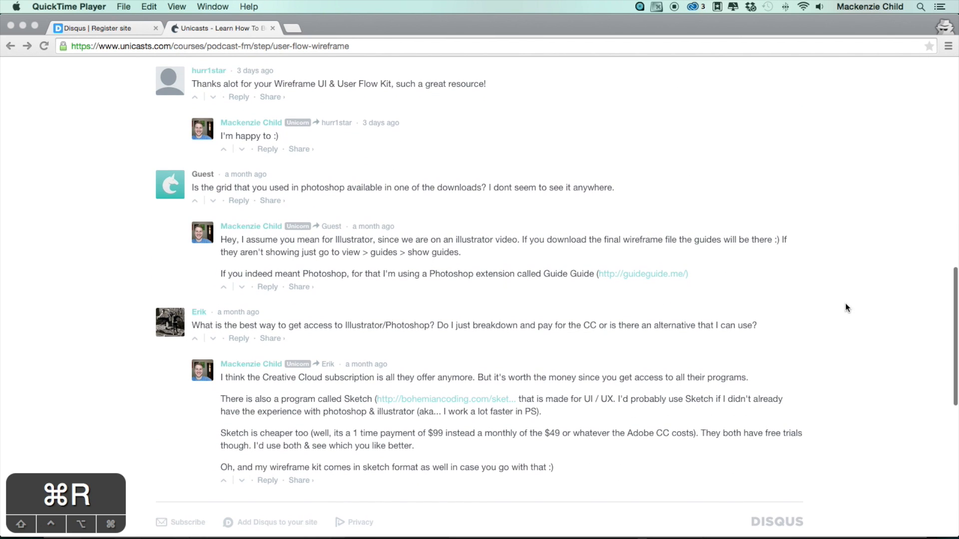
scroll(up, 3)
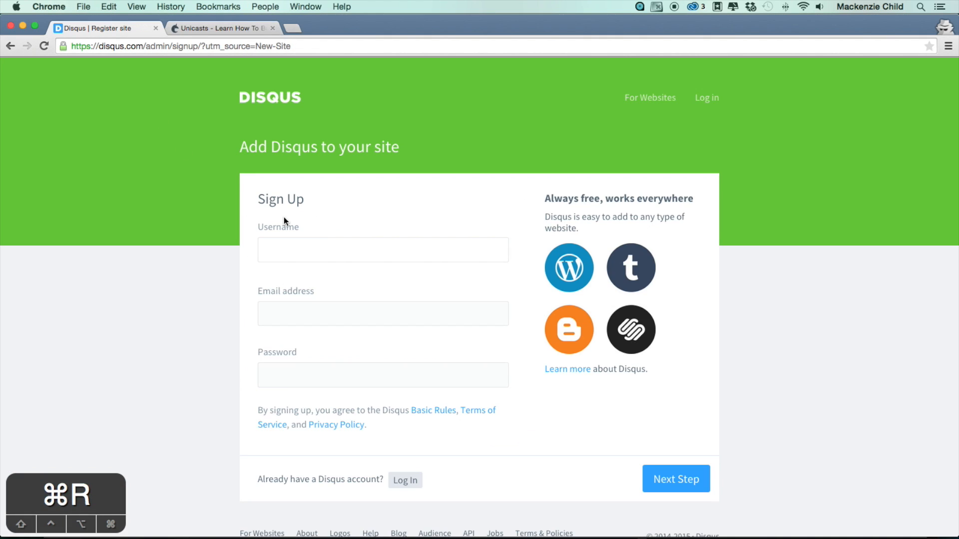
mouse_move(176, 46)
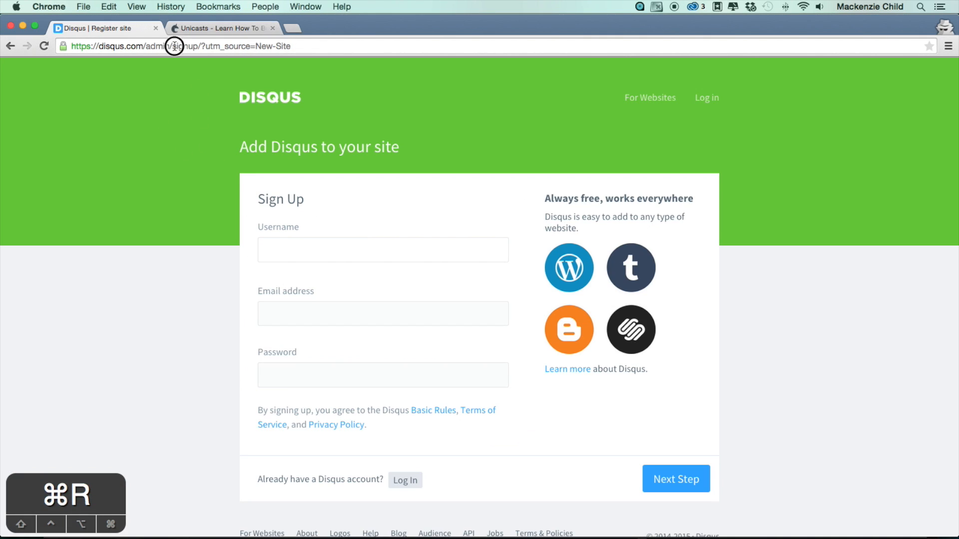
mouse_move(238, 163)
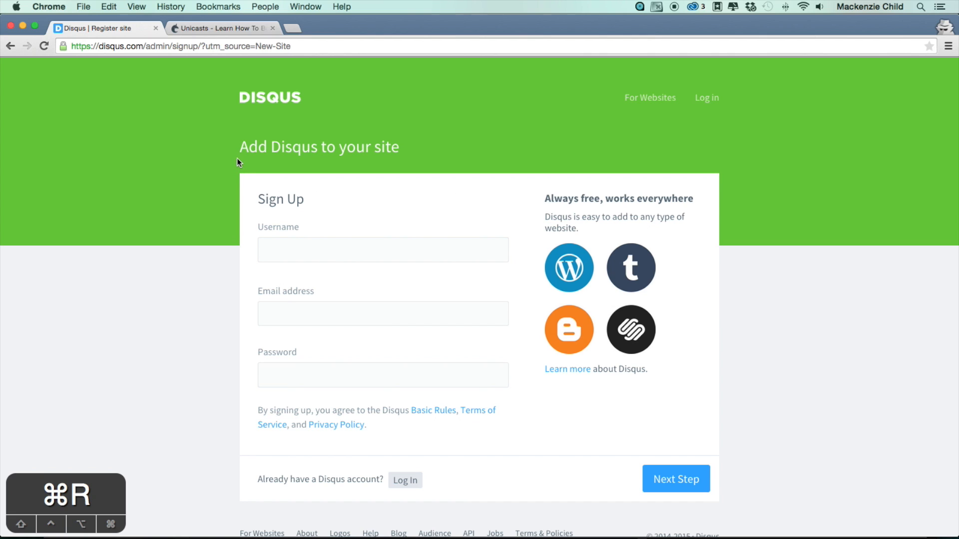
click(404, 479)
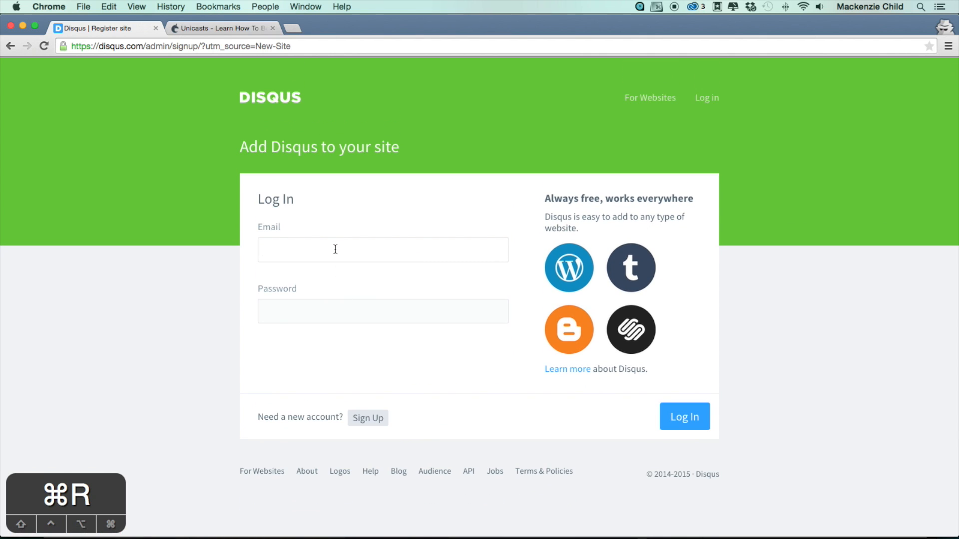
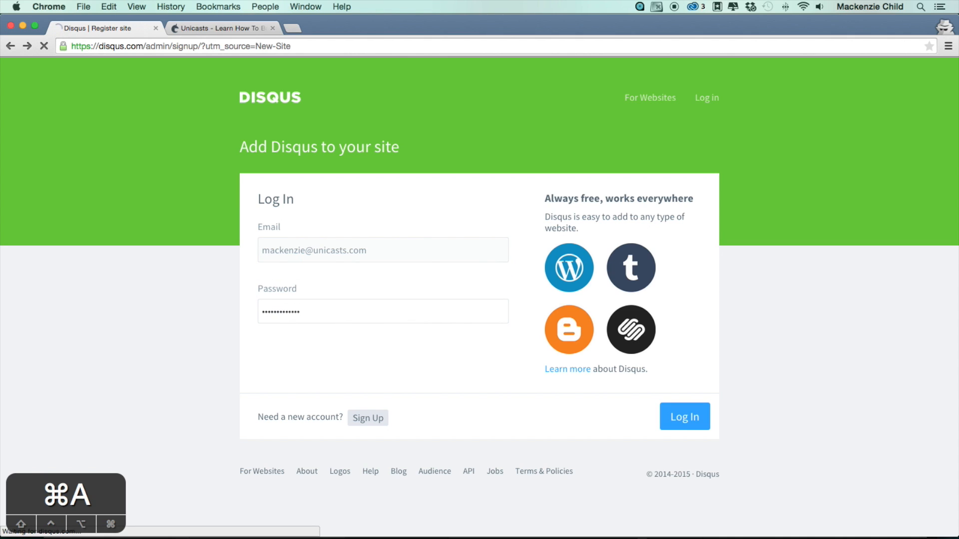
- Submit the log-in, then register site 'Blogging Course' under category Others
click(684, 416)
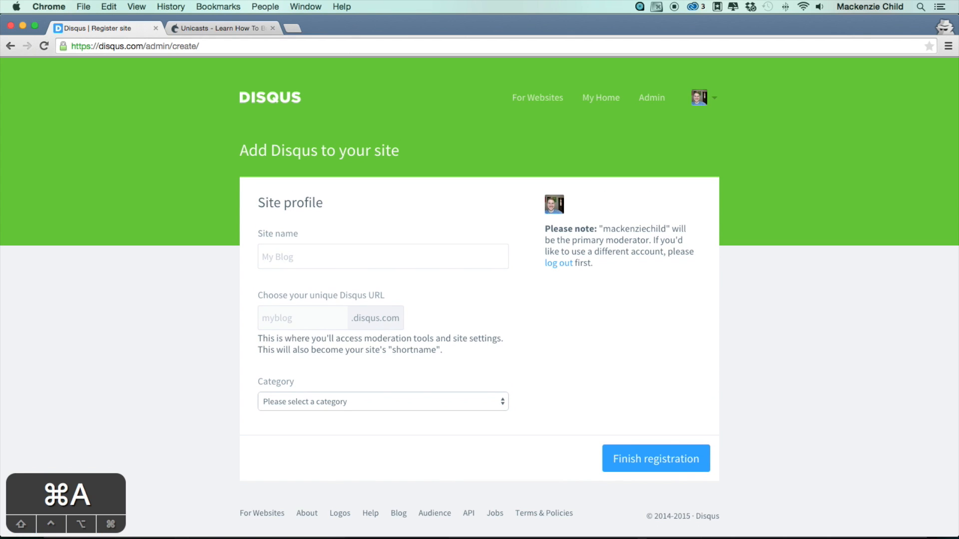
mouse_move(343, 248)
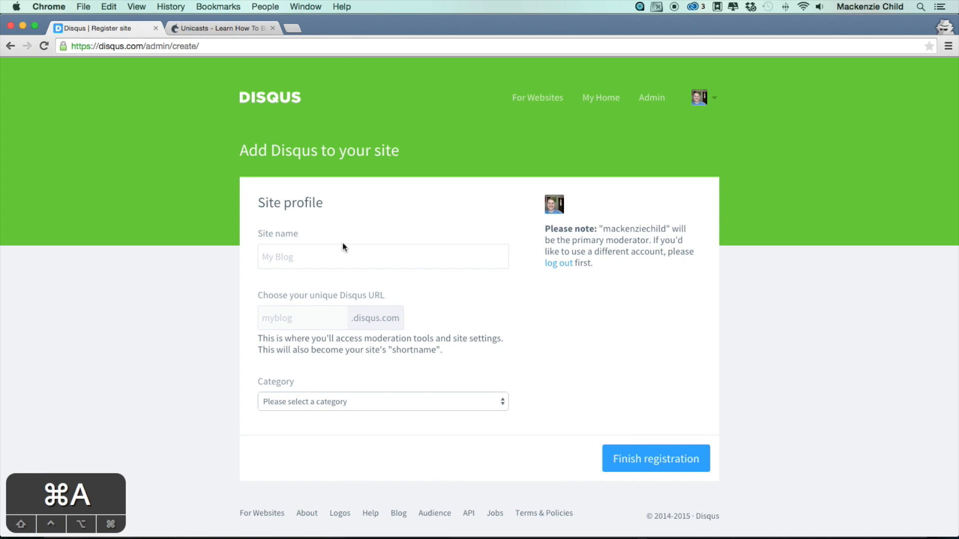
mouse_move(445, 210)
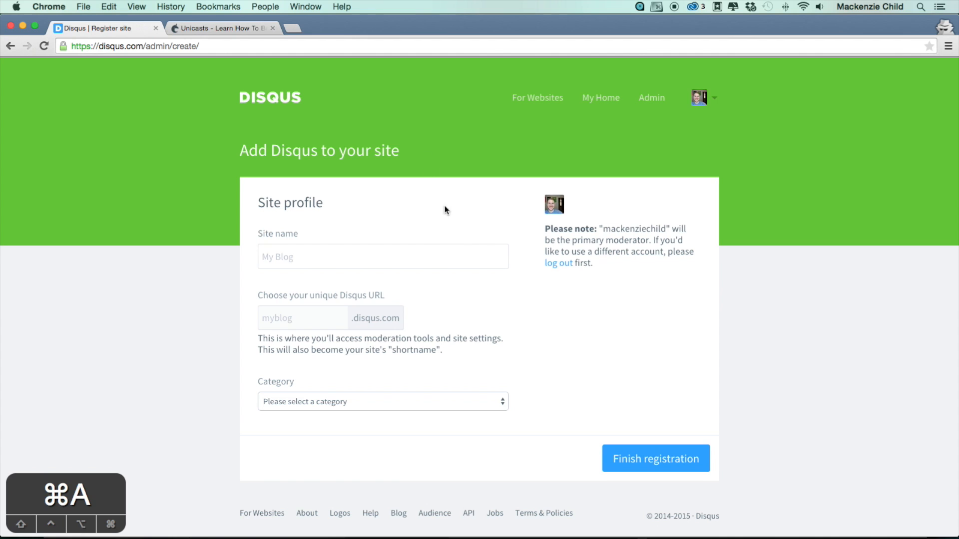
text(My)
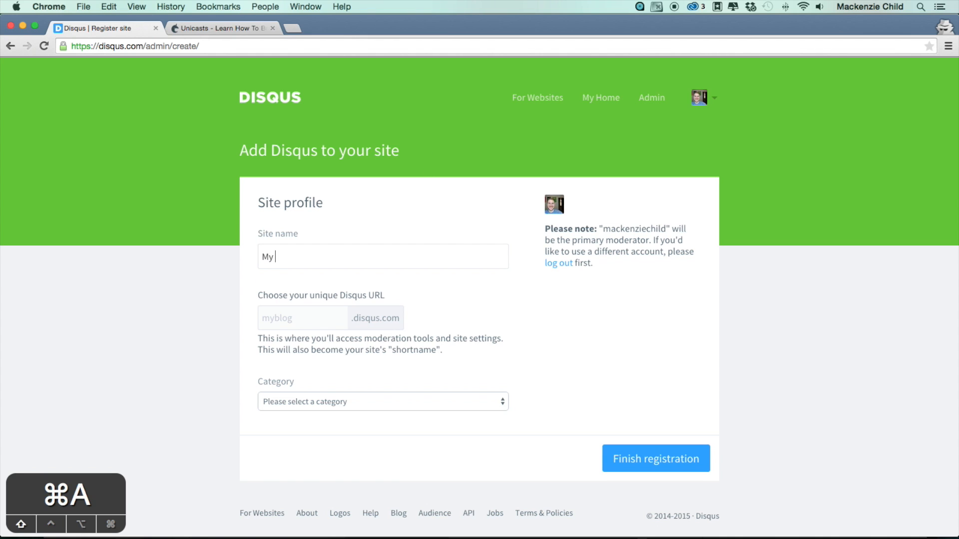
text(Blogging Course)
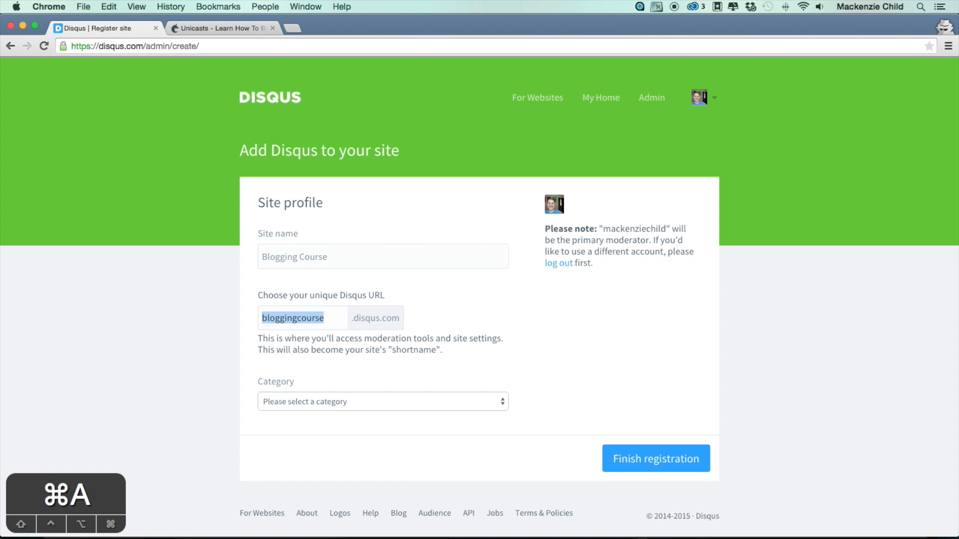
mouse_move(254, 300)
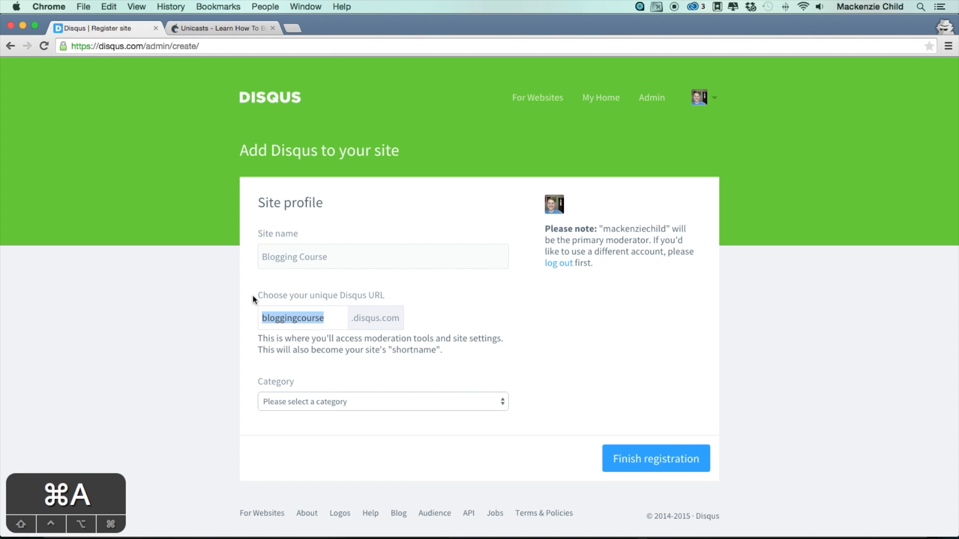
mouse_move(422, 368)
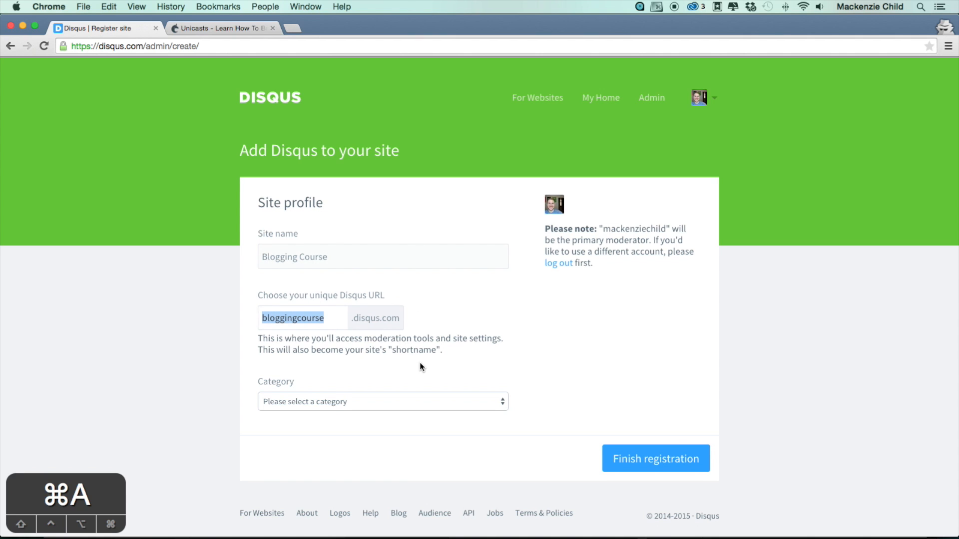
click(382, 401)
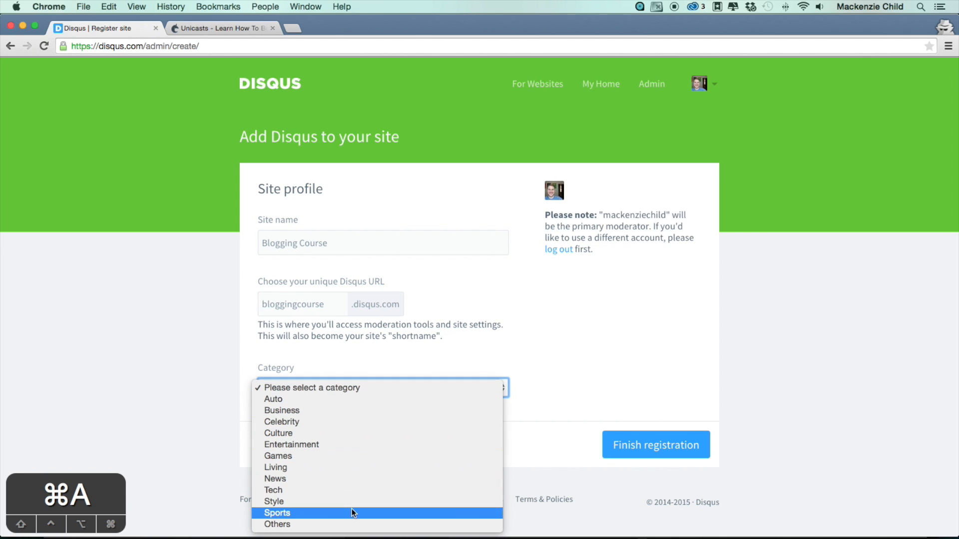
click(276, 524)
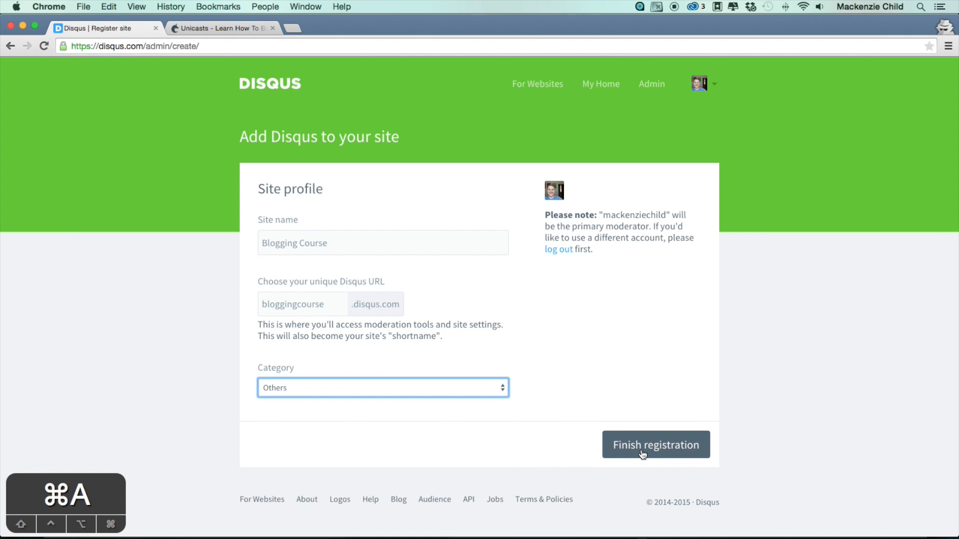
click(655, 444)
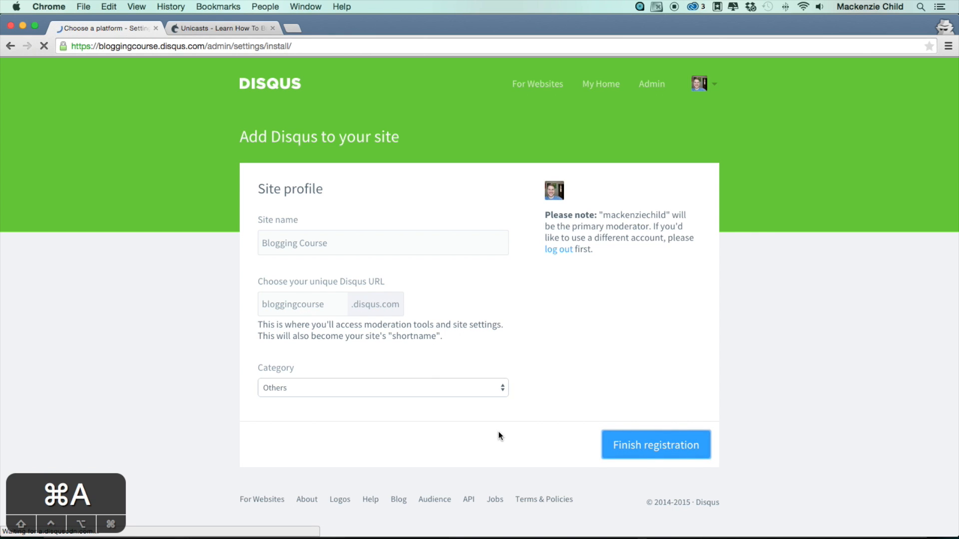
- Choose the Universal Code platform and select its embed code snippet
click(655, 444)
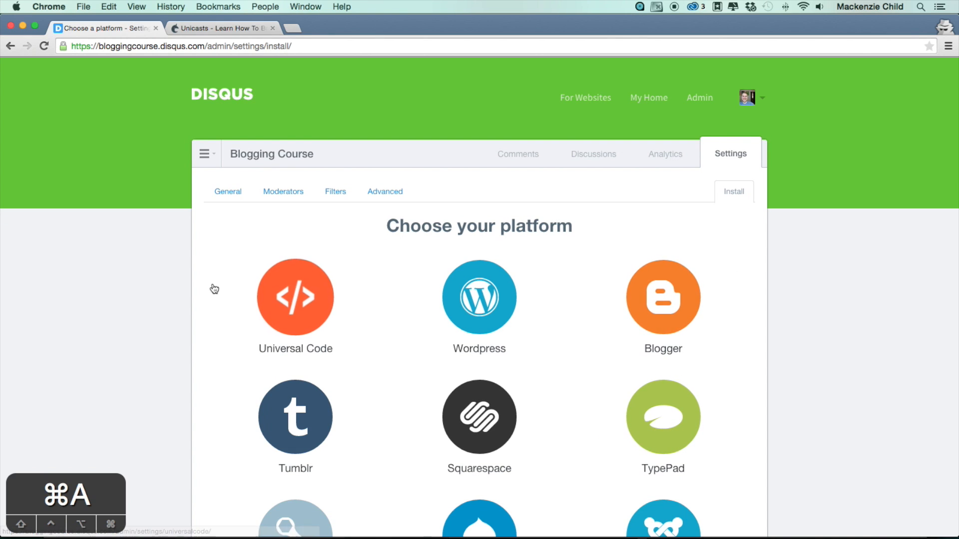
click(295, 297)
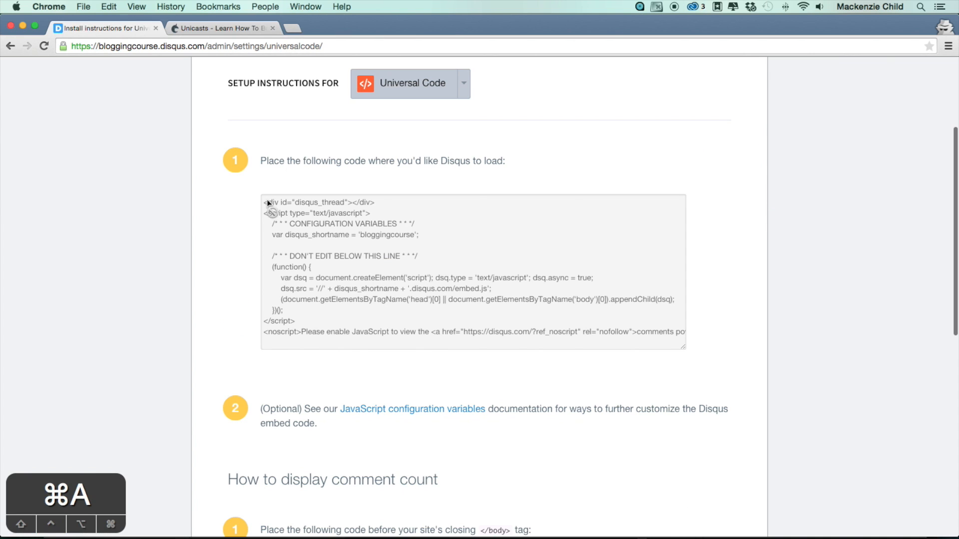
double_click(387, 235)
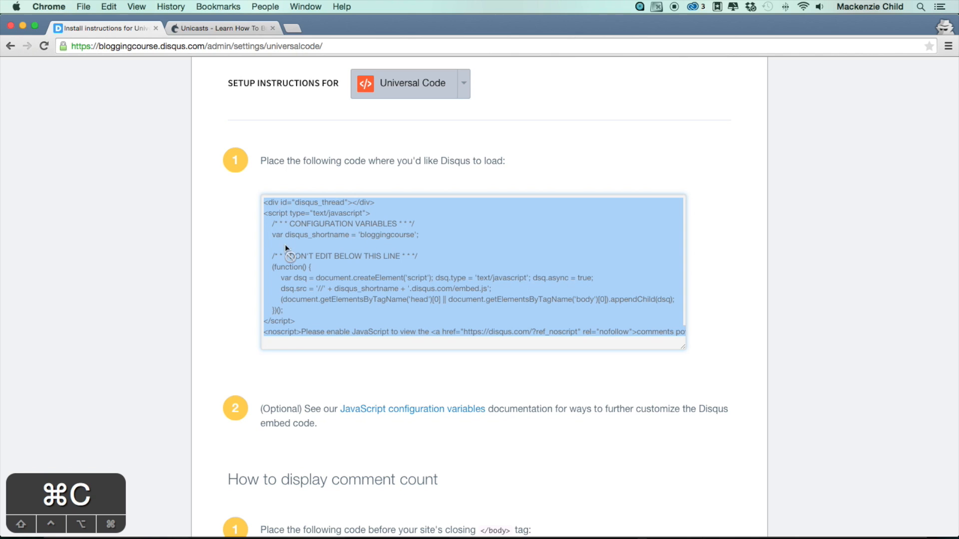
mouse_move(280, 353)
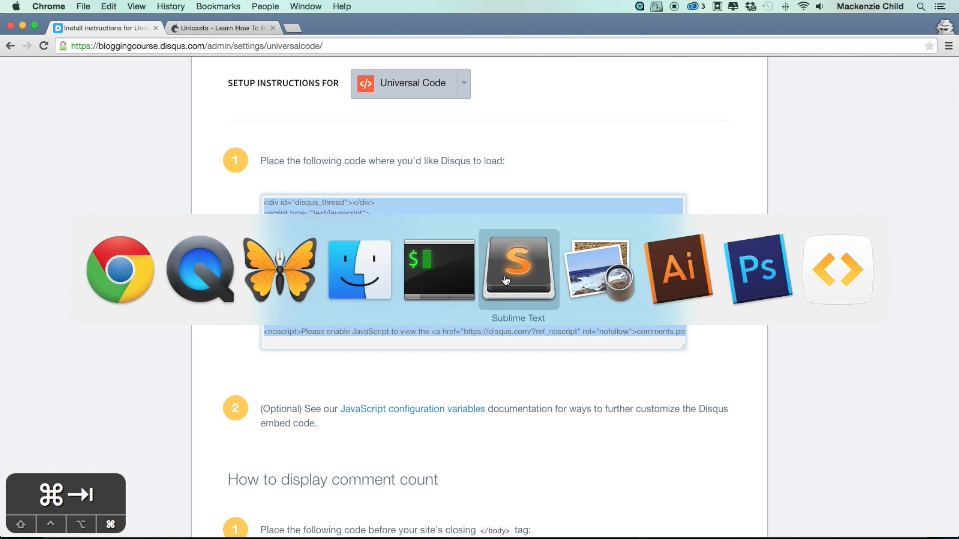
- Open the blog project in Sublime Text with 'subl .'
click(518, 269)
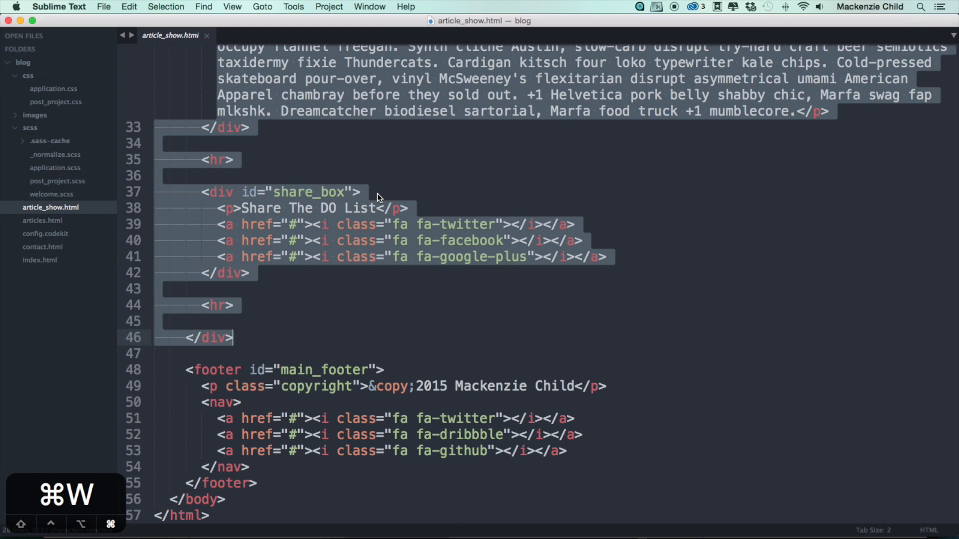
key(cmd+tab)
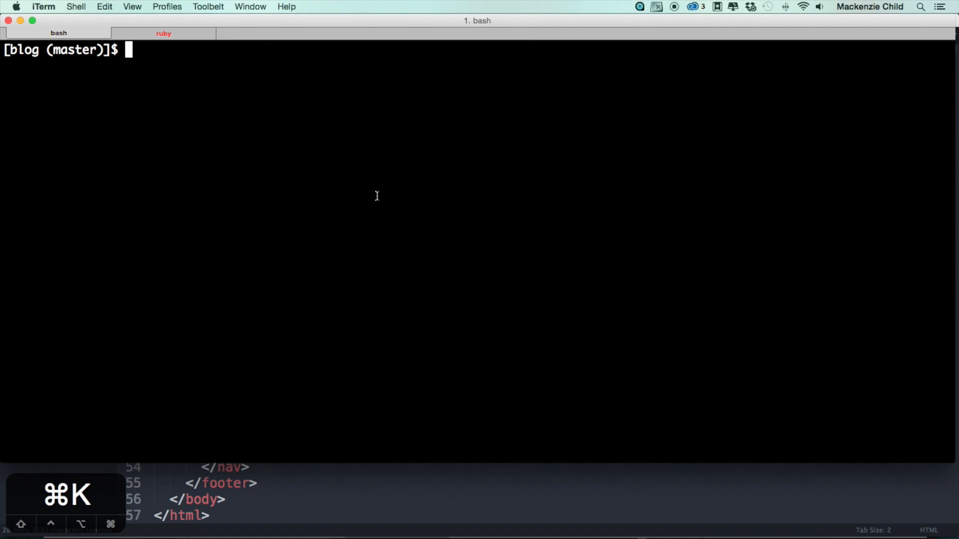
text(subl .)
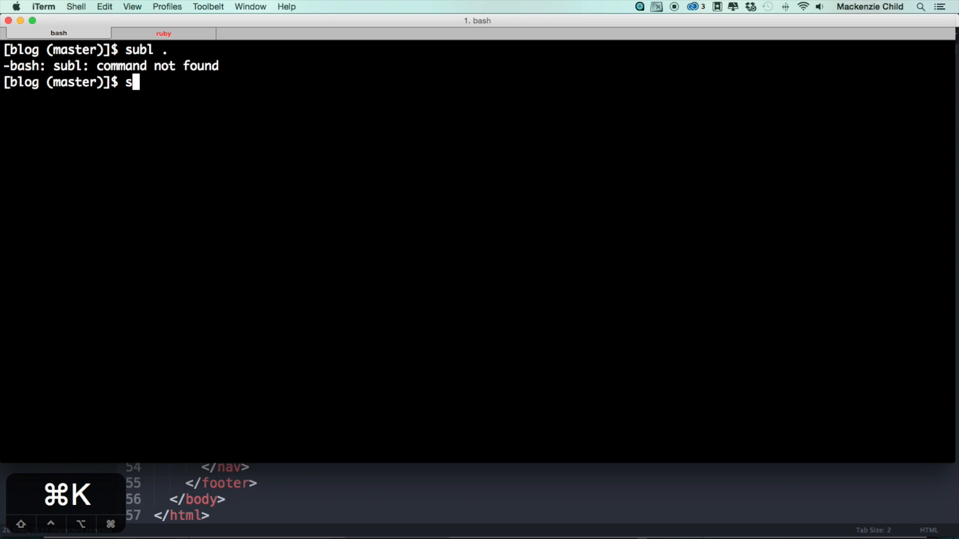
key(return)
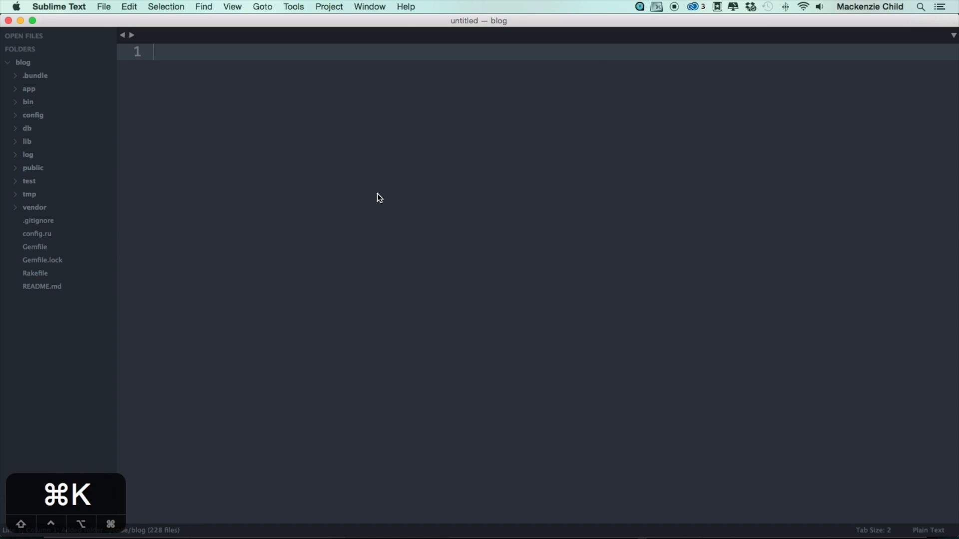
- Create and check out a new git branch named disqus
key(cmd+tab)
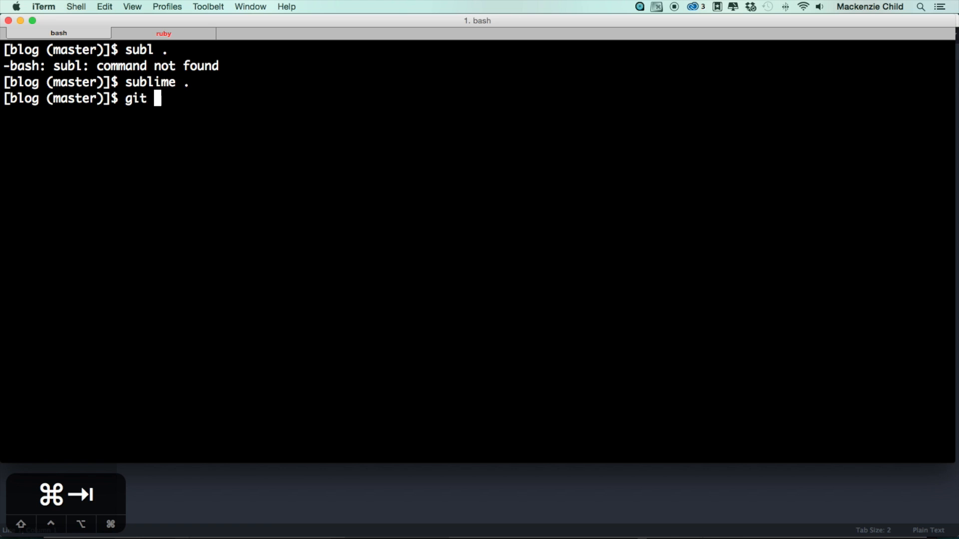
text(checkout -b)
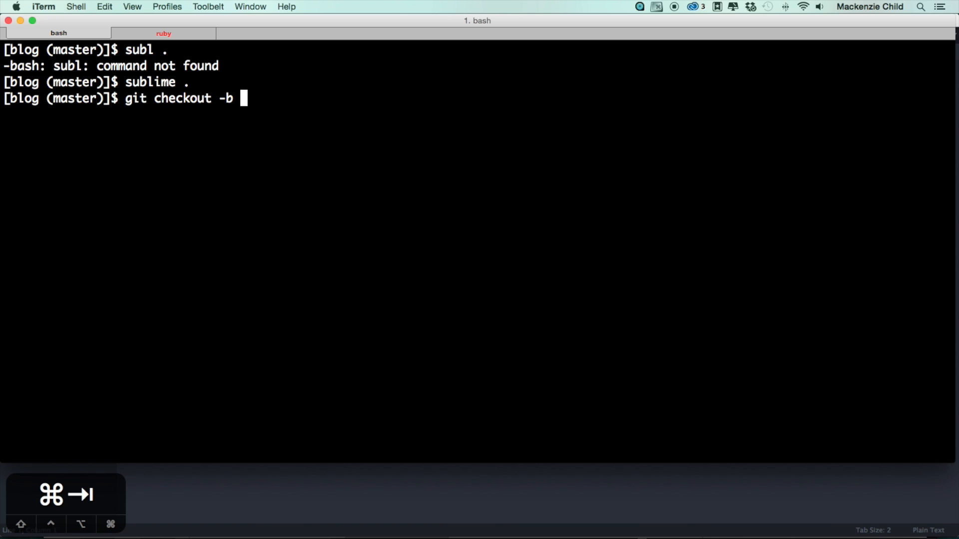
text(dis)
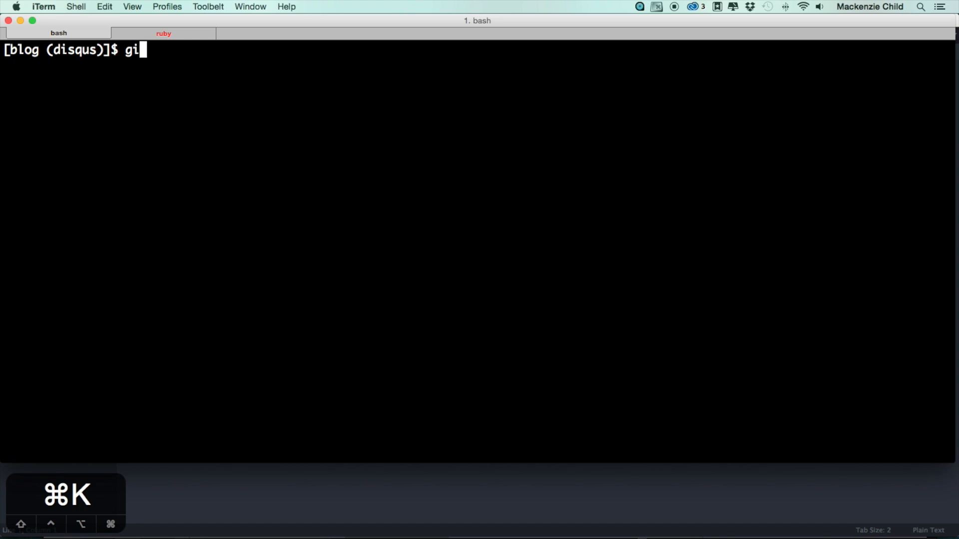
key(cmd+tab)
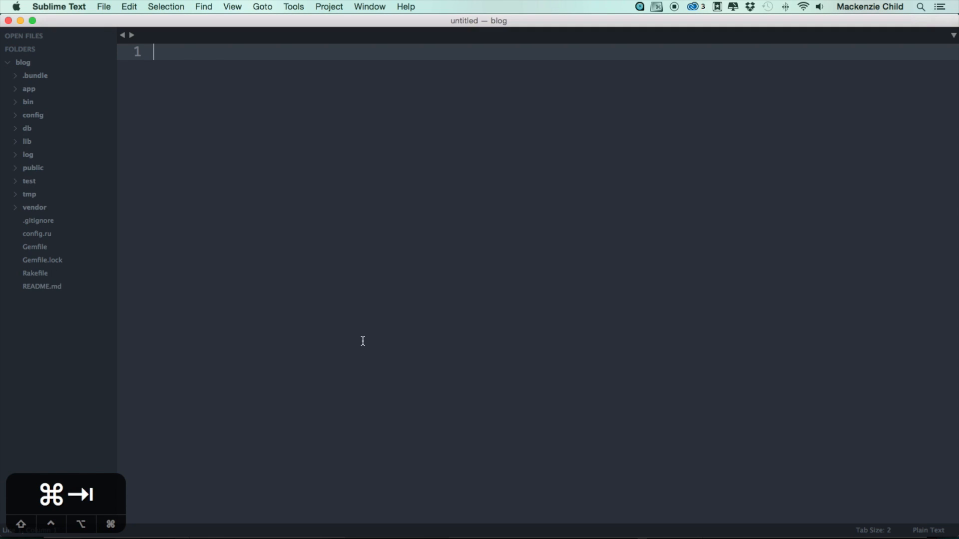
- Open show.html.erb, then save a new posts/_disqus.html.erb holding the pasted Disqus embed code
click(29, 89)
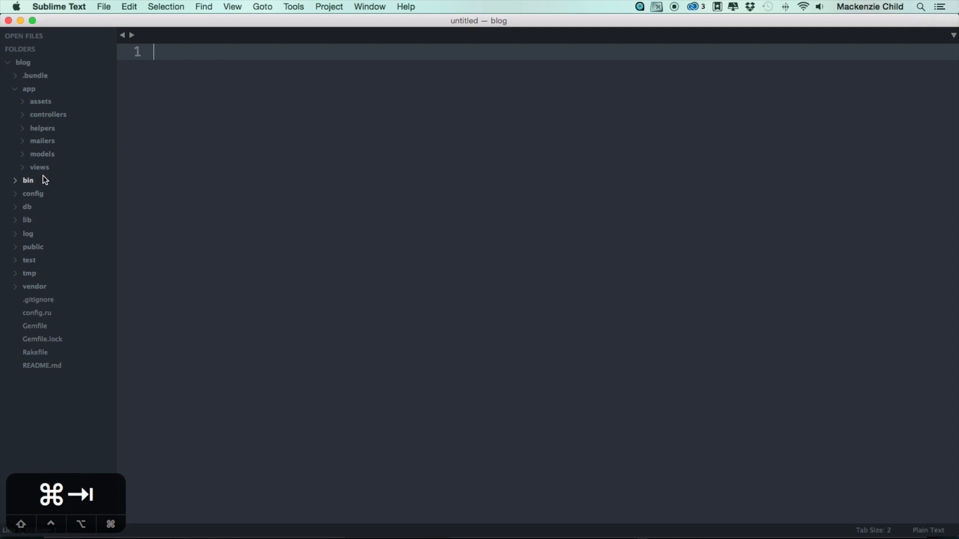
click(39, 167)
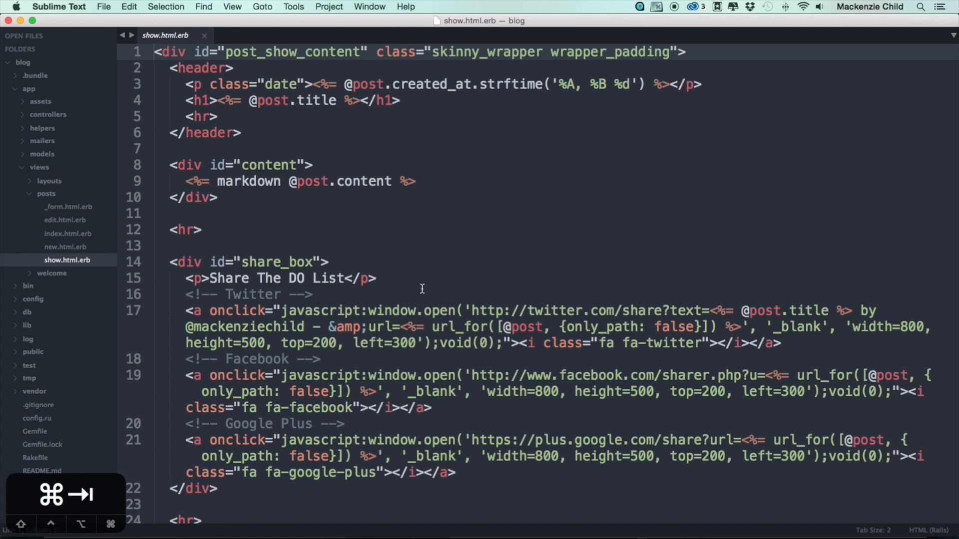
scroll(down, 3)
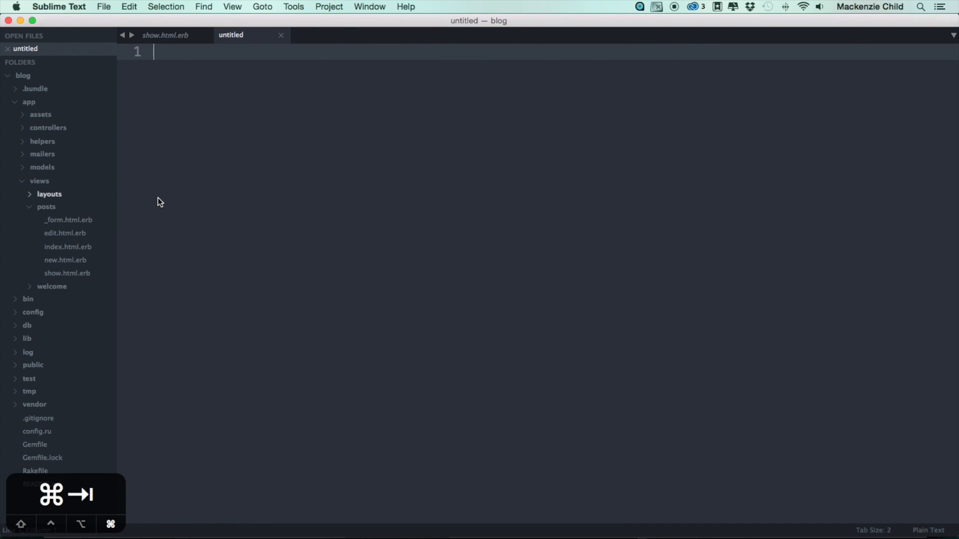
key(cmd+s)
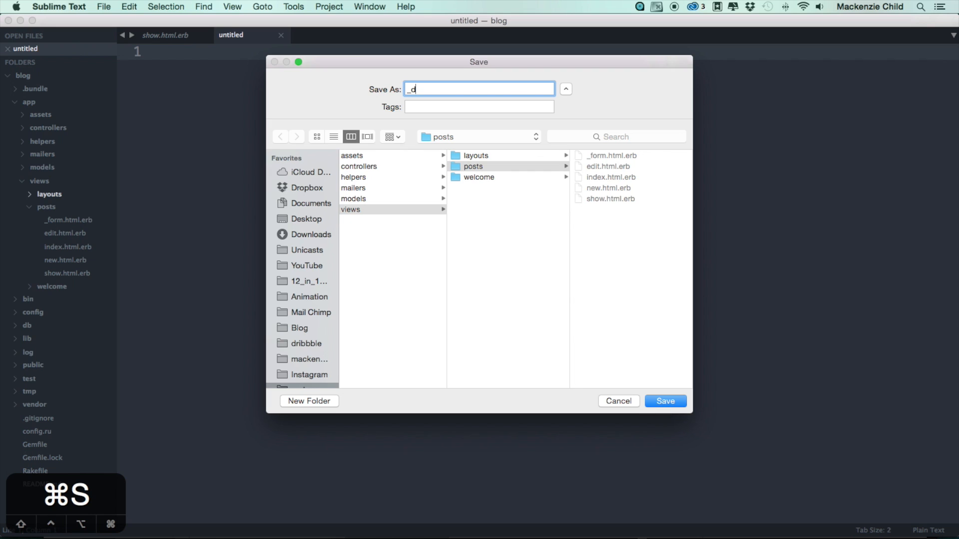
text(isqus.)
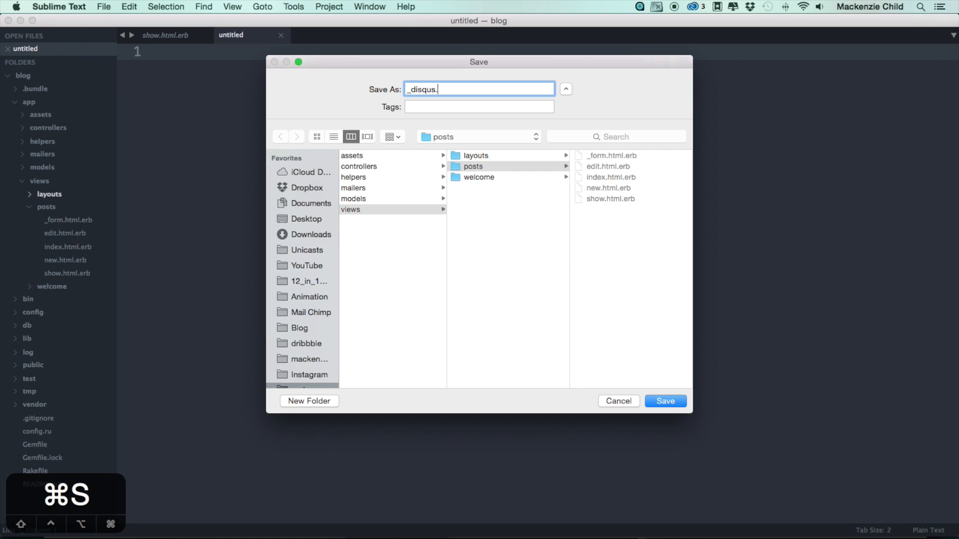
click(665, 401)
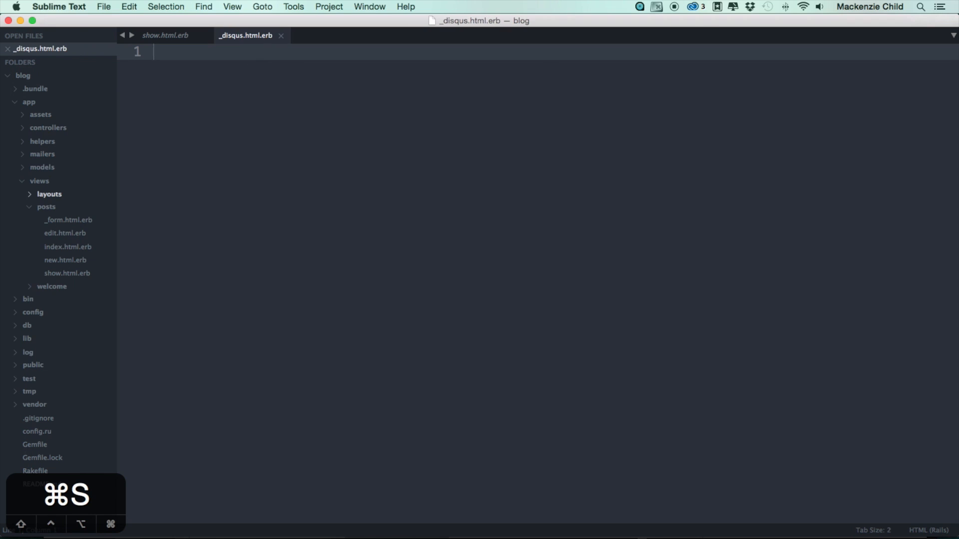
key(cmd+v)
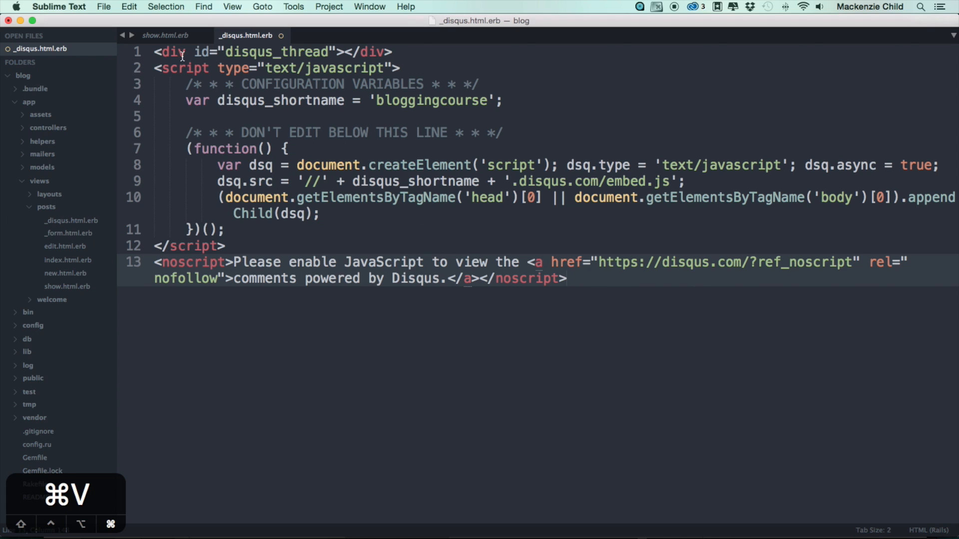
- Add <%= render 'disqus' %> near the end of show.html.erb
click(164, 35)
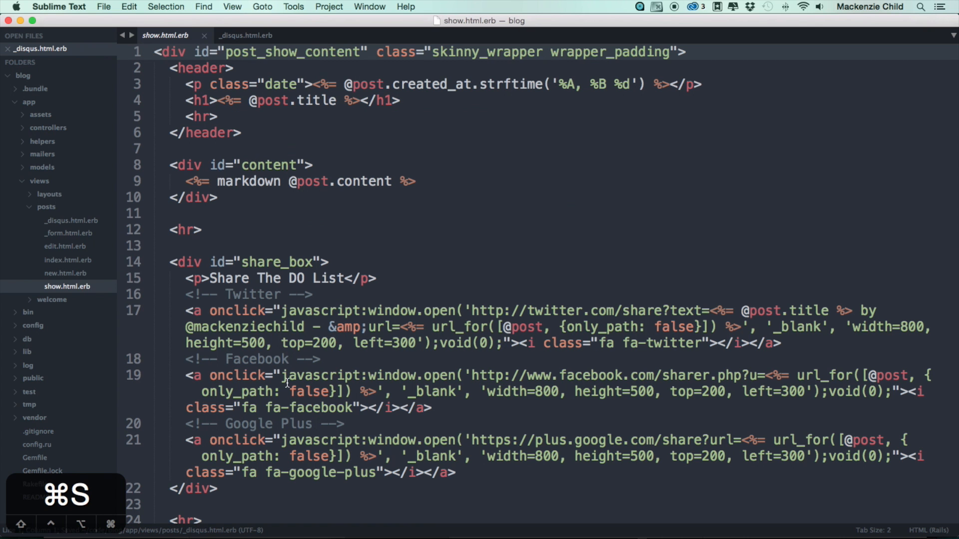
scroll(down, 3)
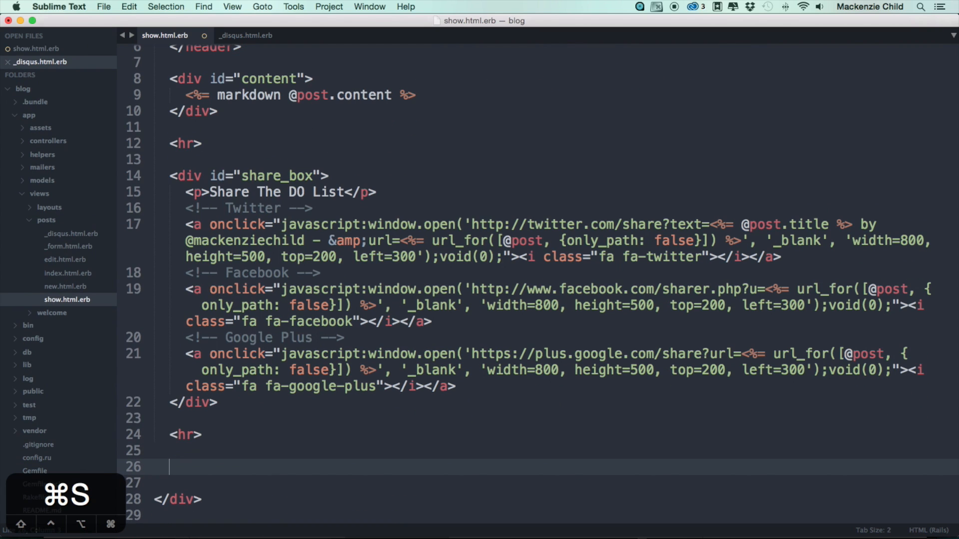
text(<%= rende)
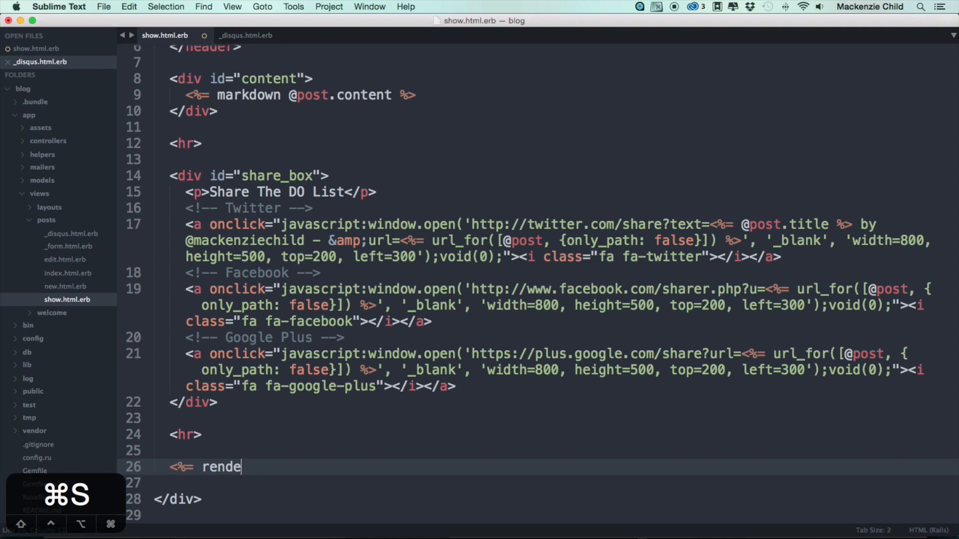
text(r 'disqus' %>)
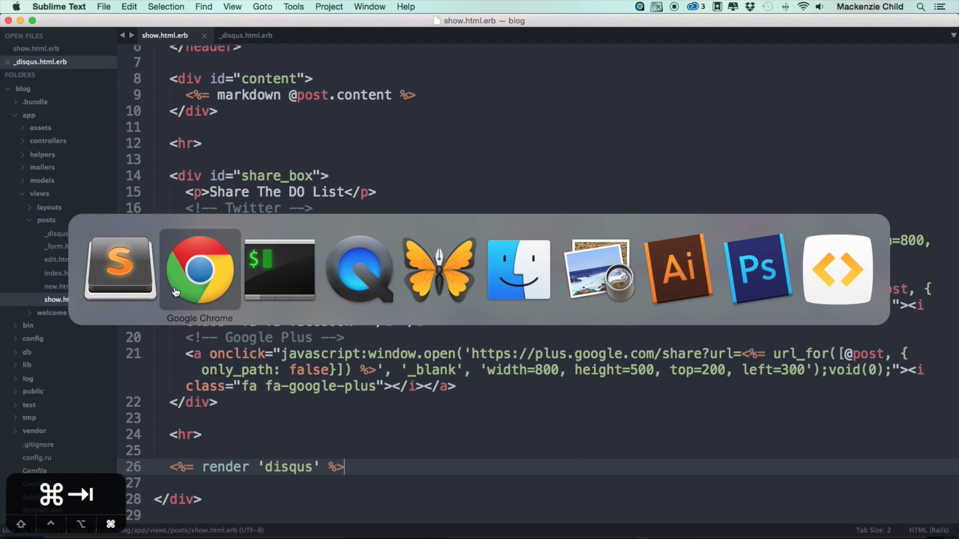
- Reload localhost:3000/posts/5 in Chrome and scroll down to the Disqus thread
click(199, 270)
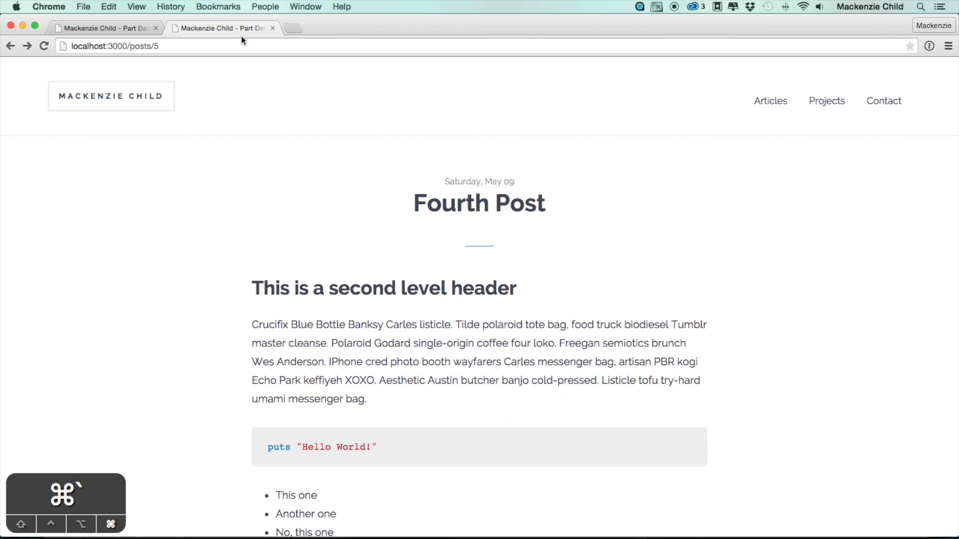
key(cmd+r)
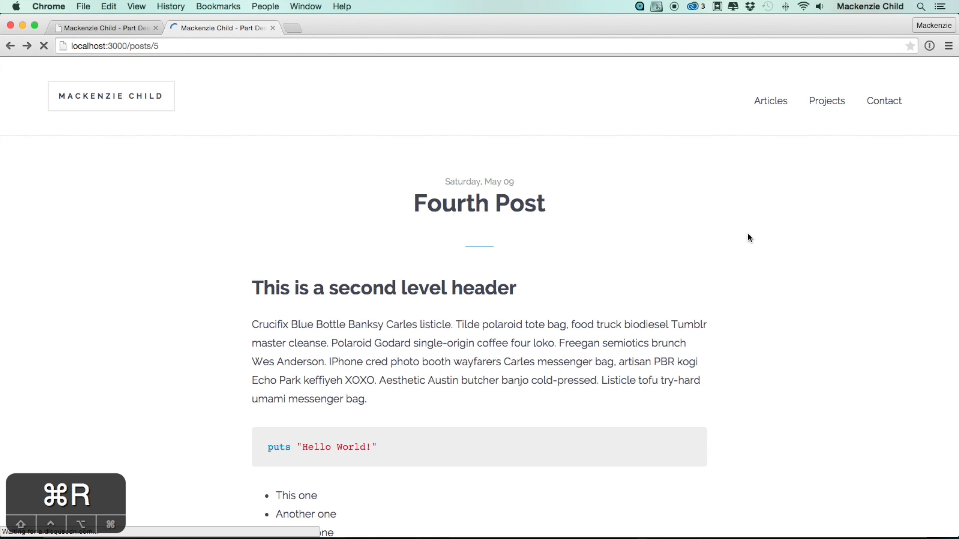
scroll(down, 3)
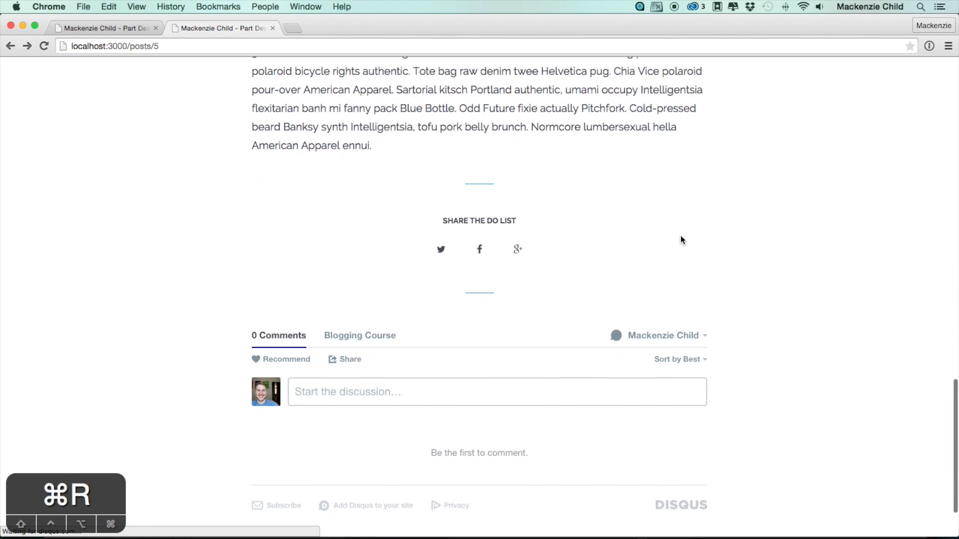
scroll(down, 3)
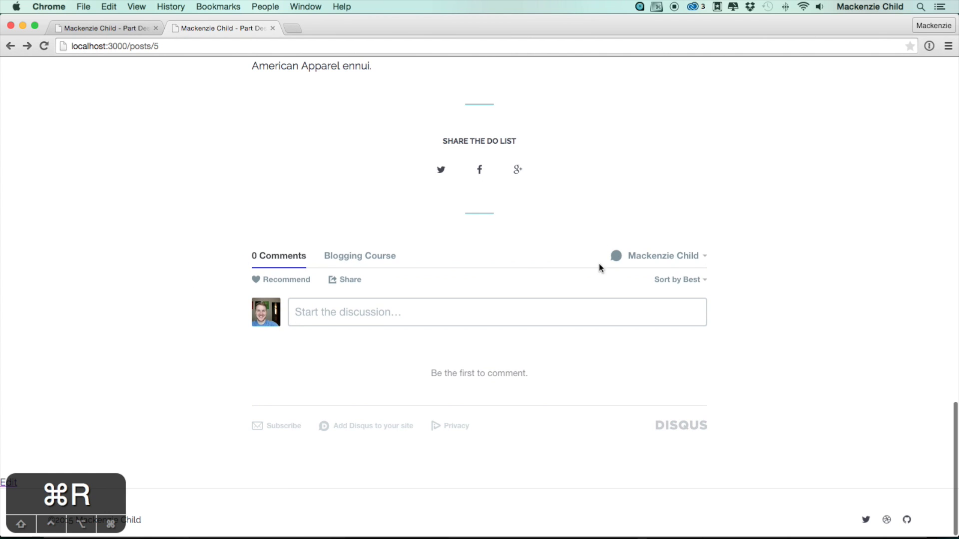
mouse_move(746, 292)
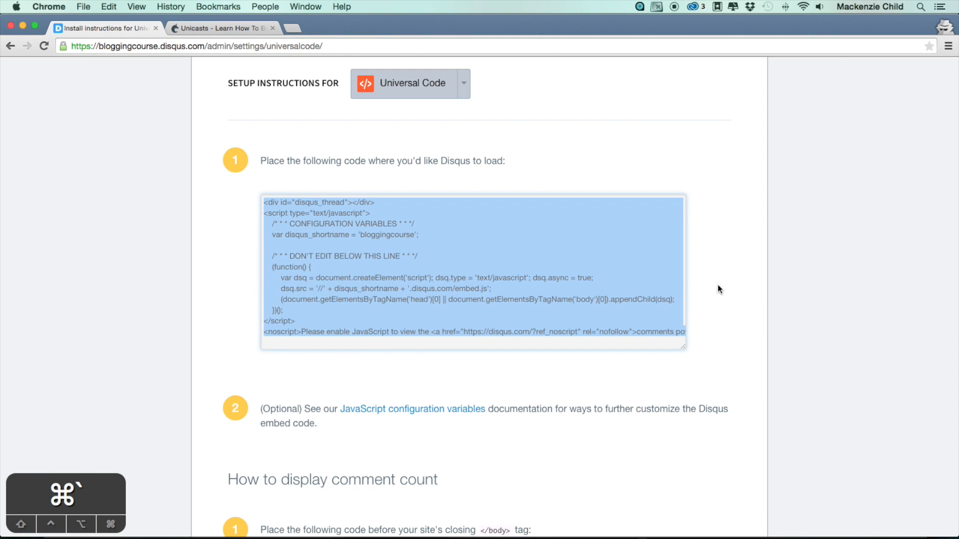
- Deselect the embed code and open the JavaScript configuration variables help article
click(273, 409)
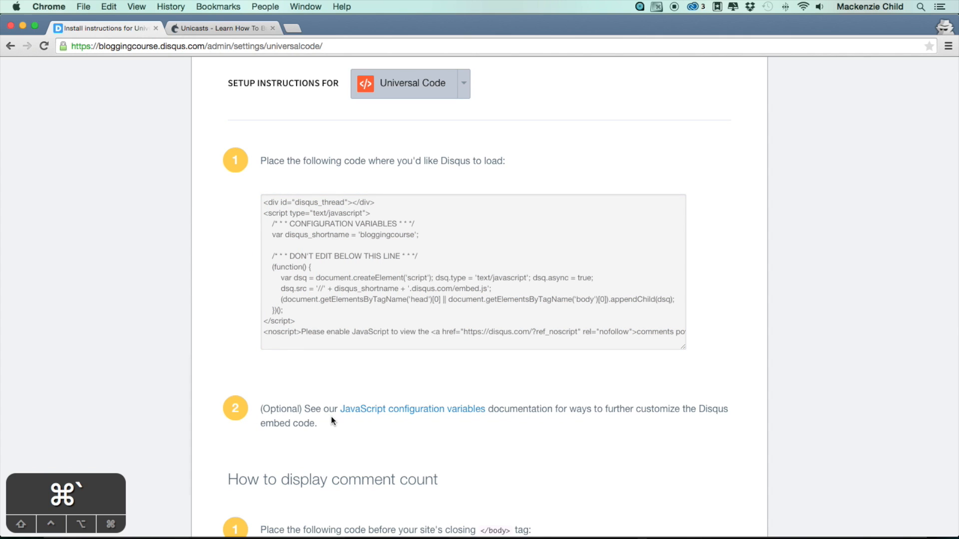
mouse_move(456, 415)
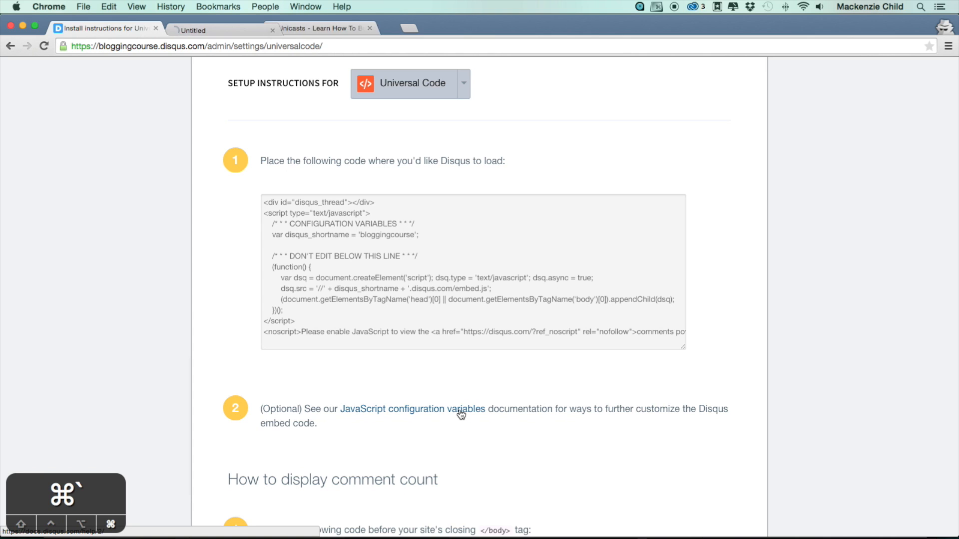
click(412, 408)
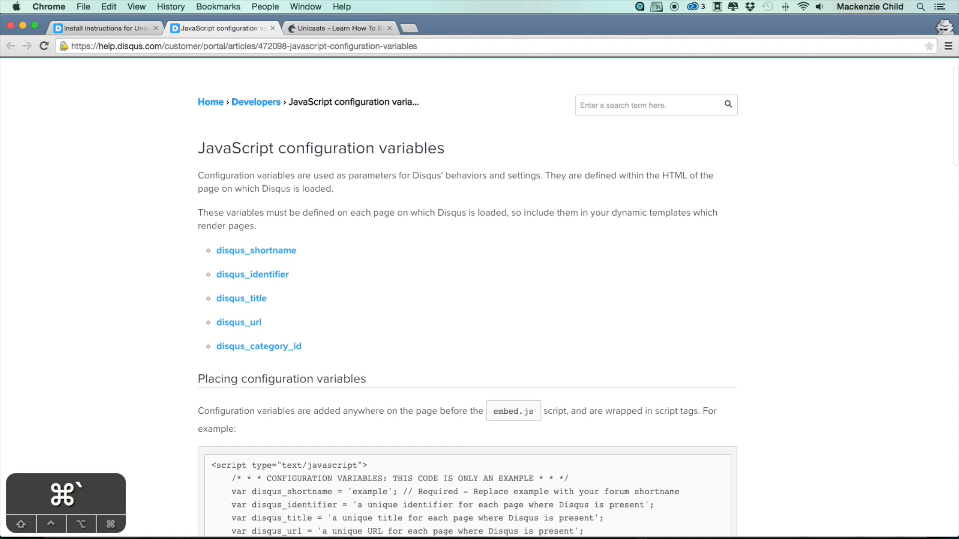
mouse_move(228, 285)
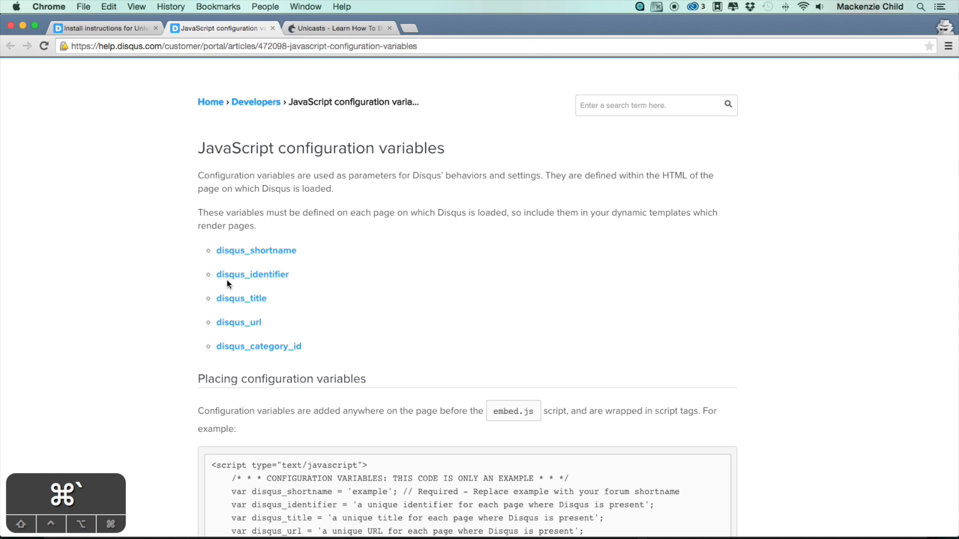
mouse_move(234, 312)
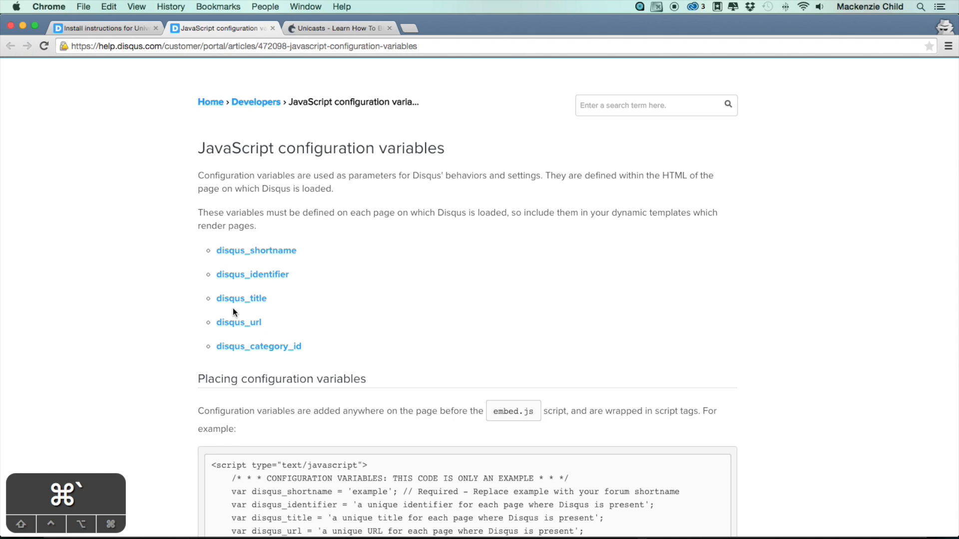
mouse_move(379, 326)
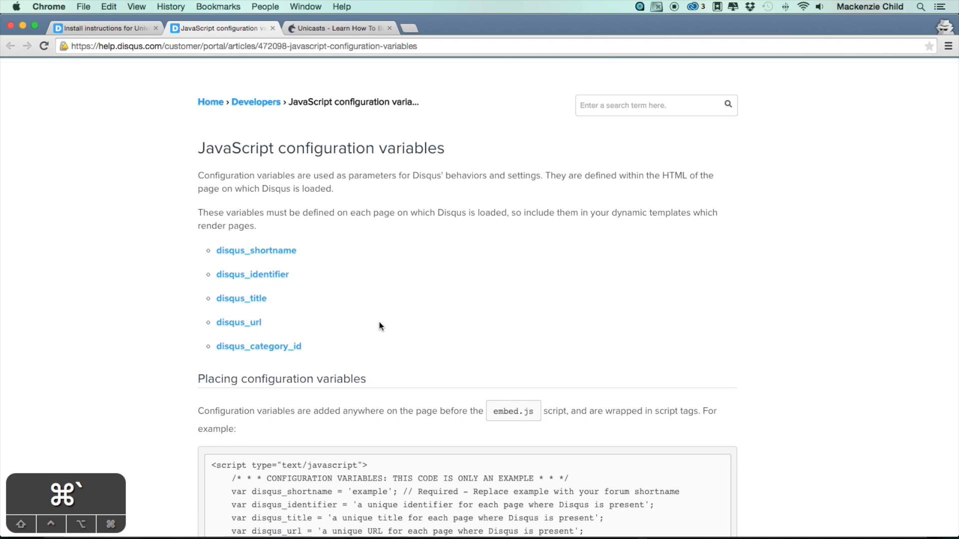
mouse_move(398, 402)
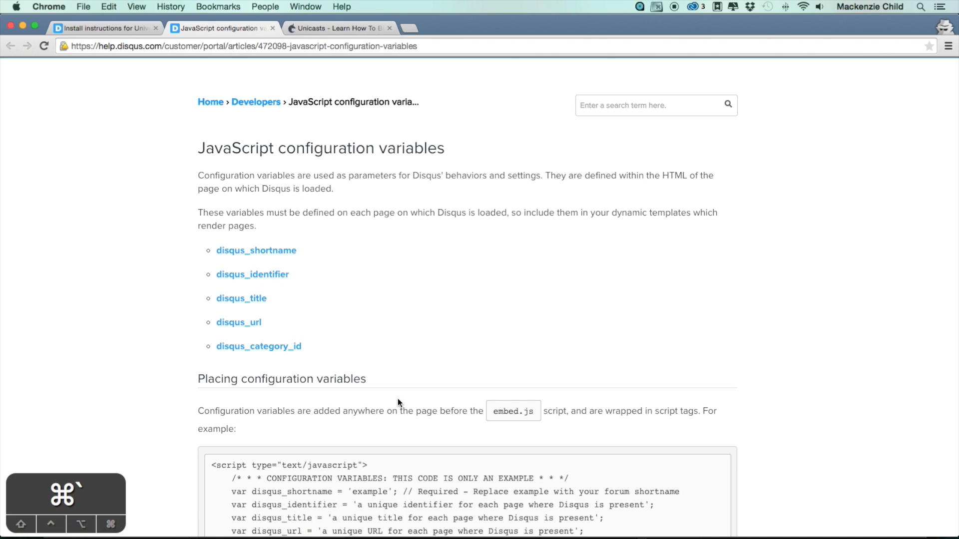
mouse_move(304, 302)
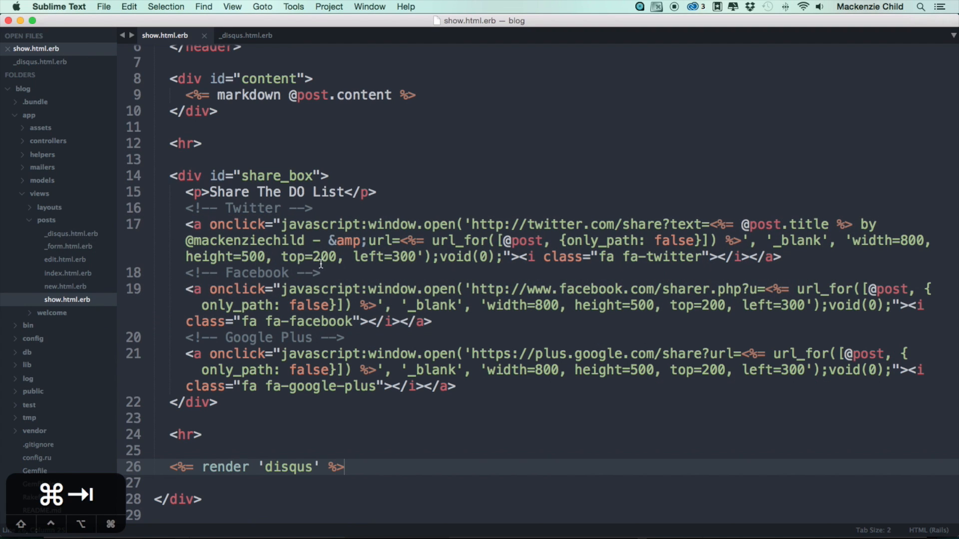
click(245, 35)
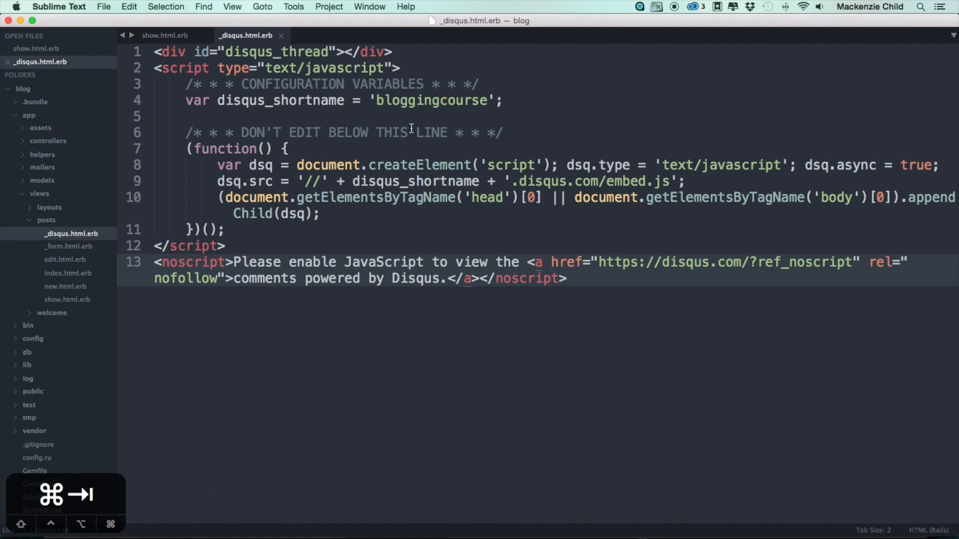
text(var disqus_identifier = '<%= @post.id %>';)
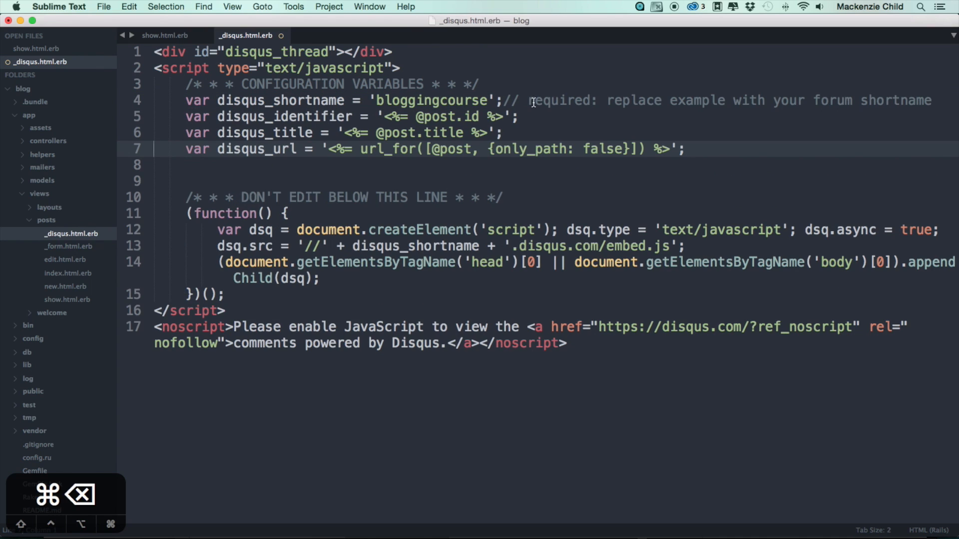
mouse_move(855, 100)
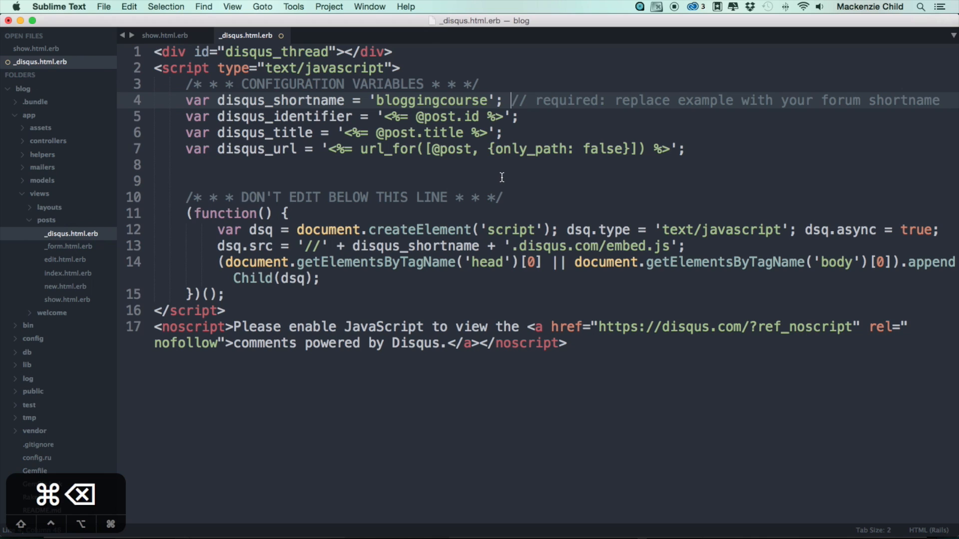
click(270, 117)
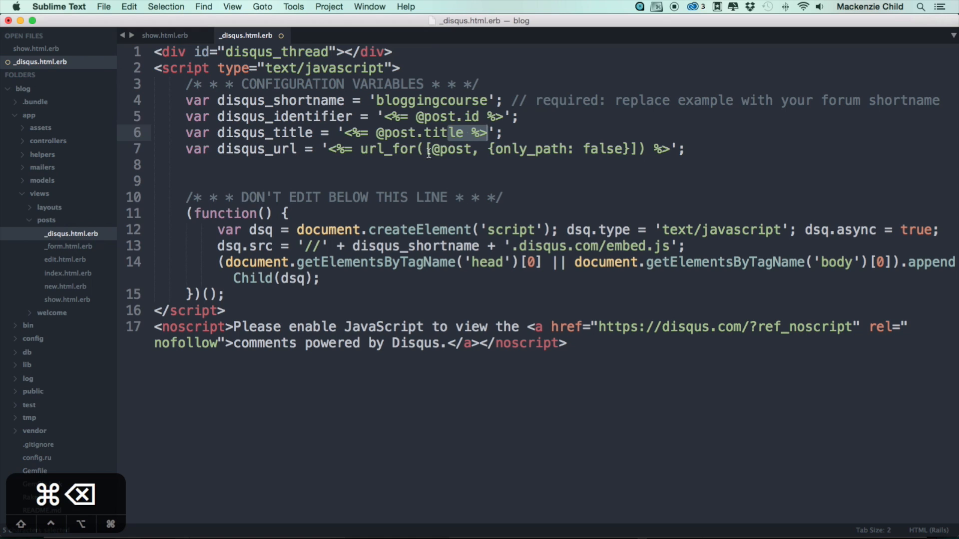
mouse_move(360, 149)
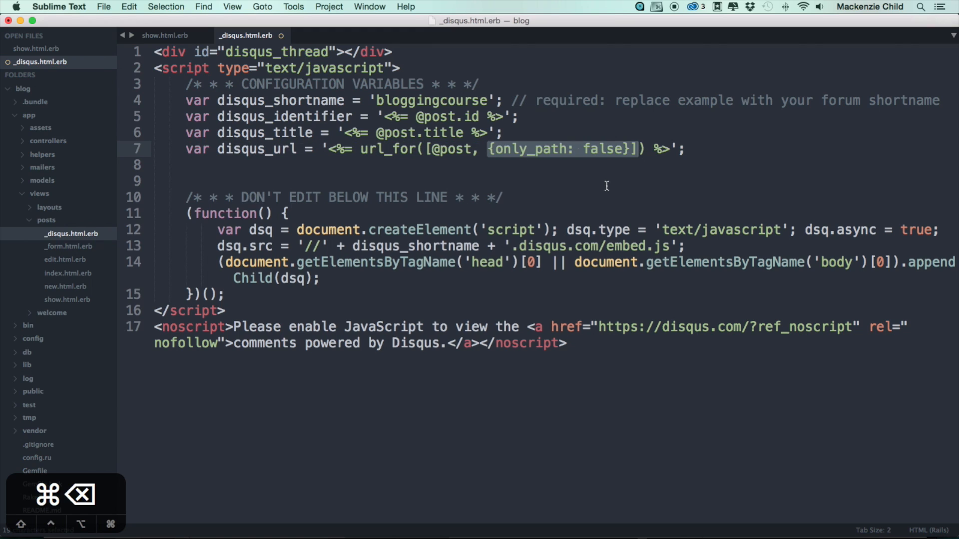
key(cmd+s)
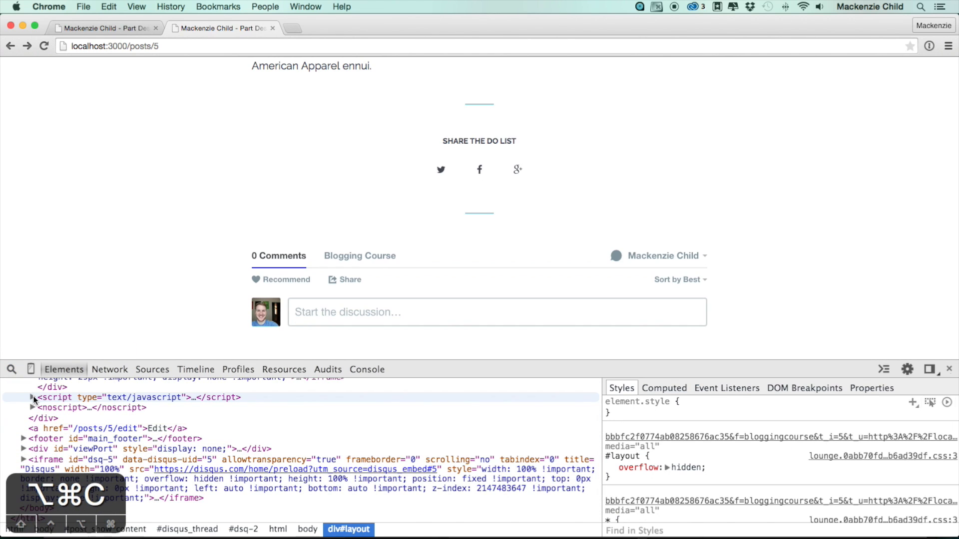
- Expand the Disqus script node in DevTools to verify identifier 5 and title Fourth Post
click(24, 398)
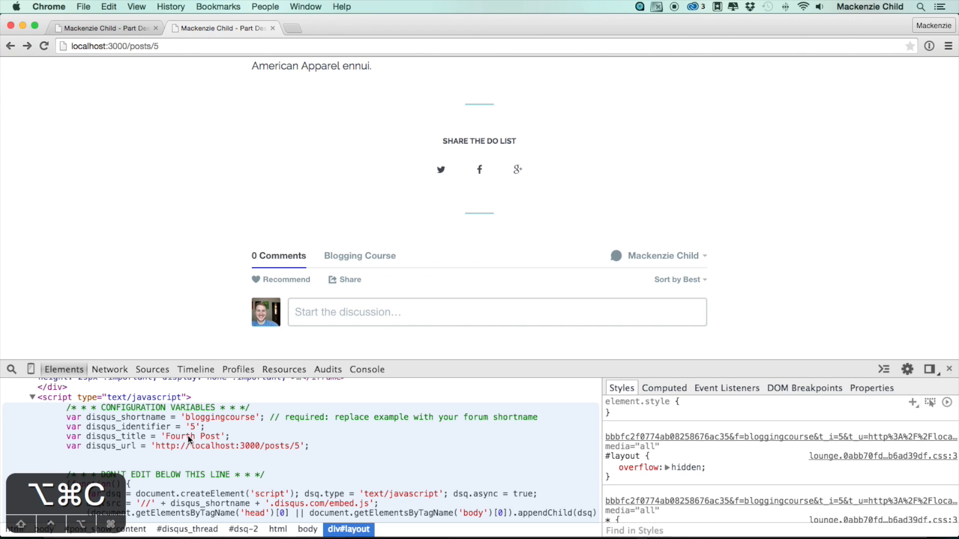
mouse_move(181, 426)
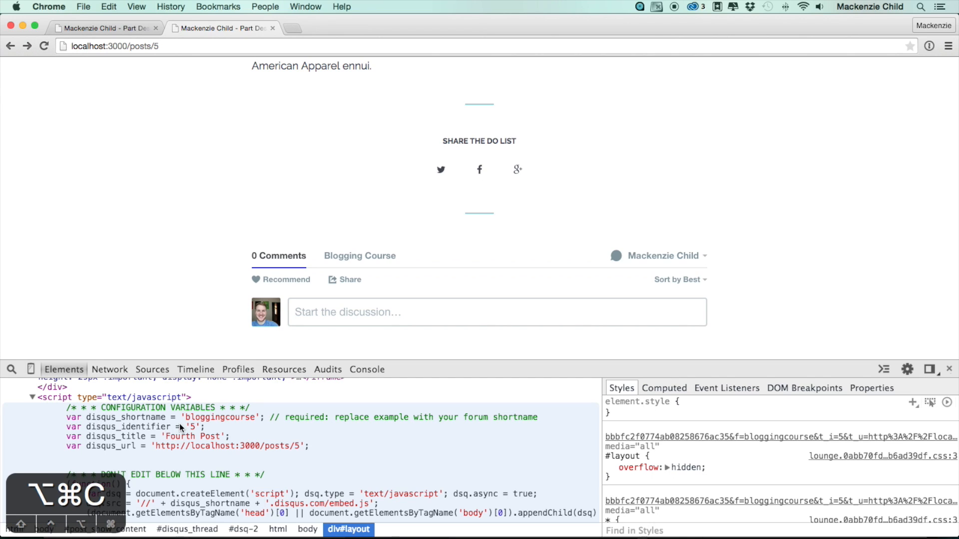
mouse_move(166, 436)
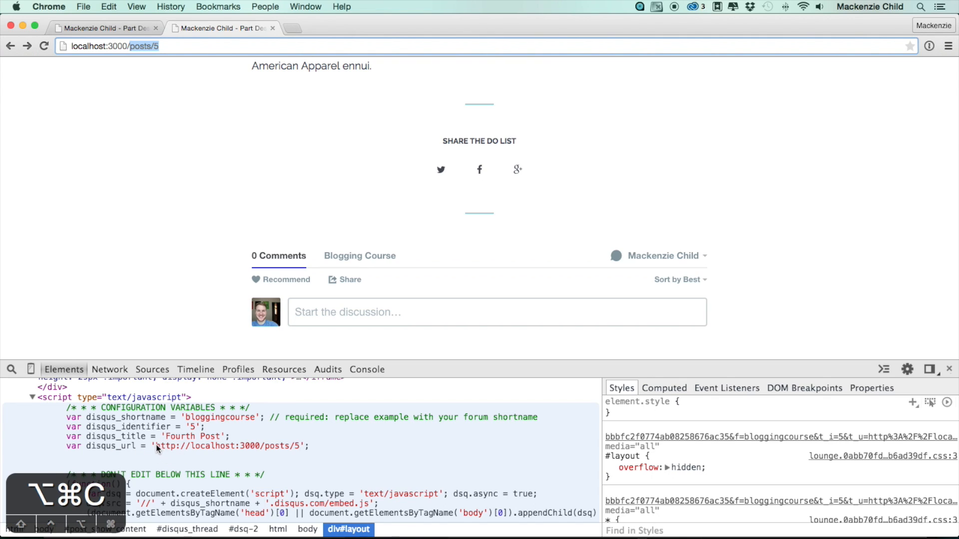
mouse_move(197, 451)
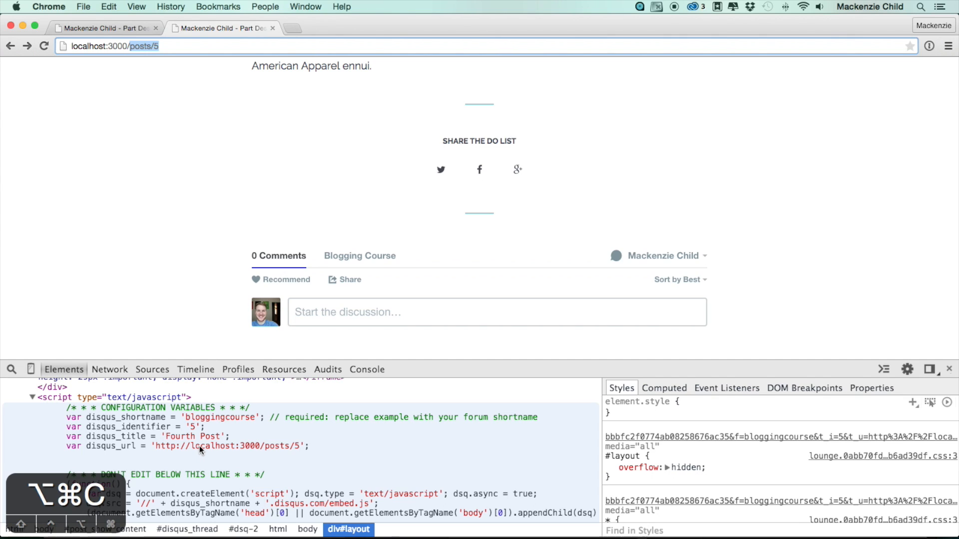
mouse_move(312, 452)
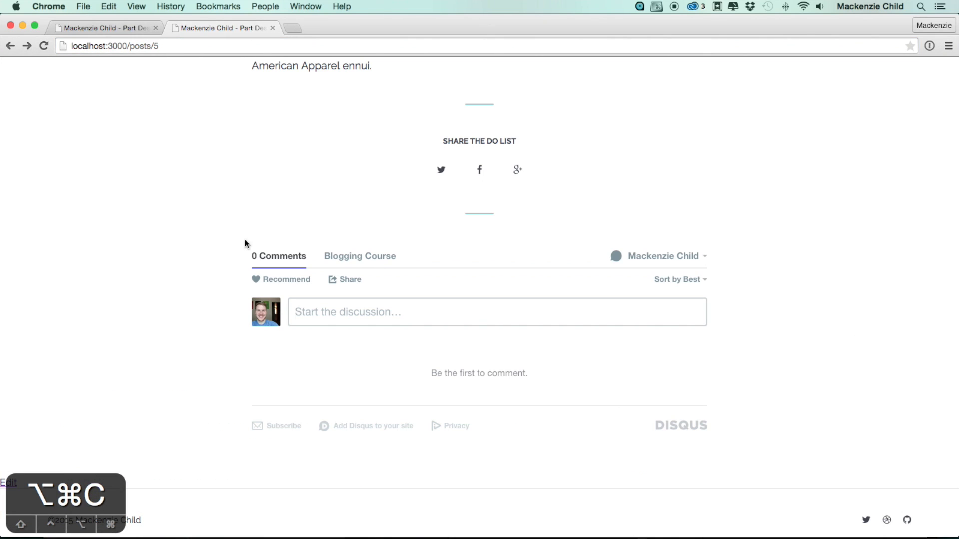
mouse_move(476, 289)
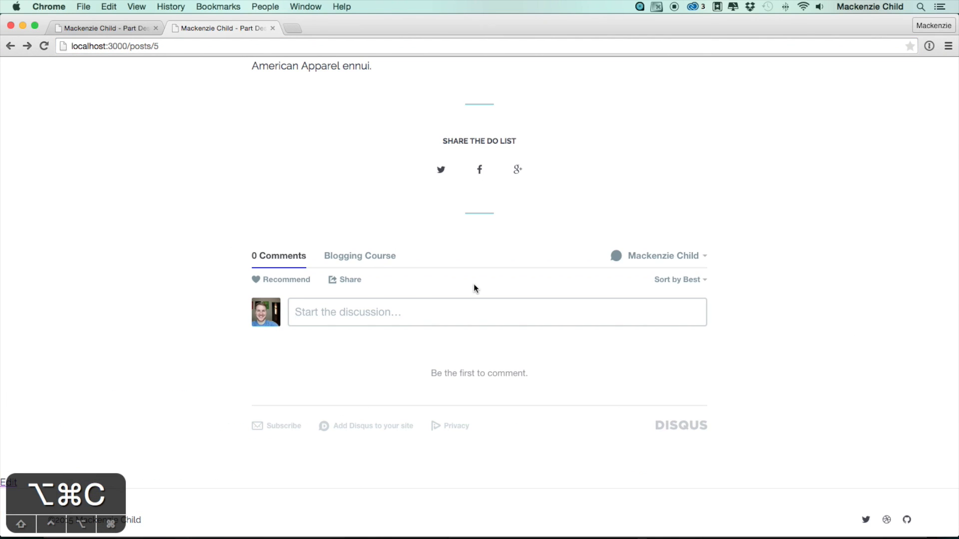
- Scroll the Fourth Post page down to its Disqus thread showing 0 comments
scroll(up, 3)
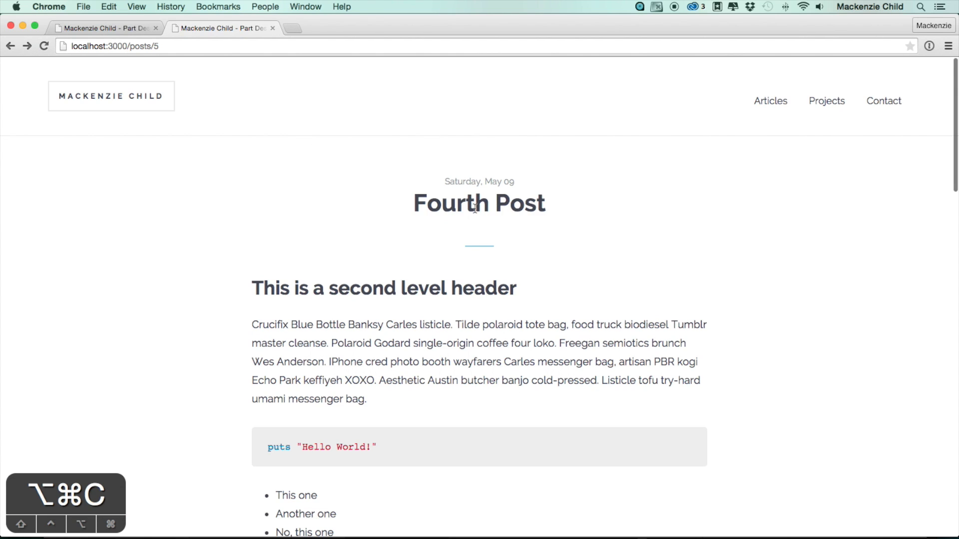
mouse_move(785, 258)
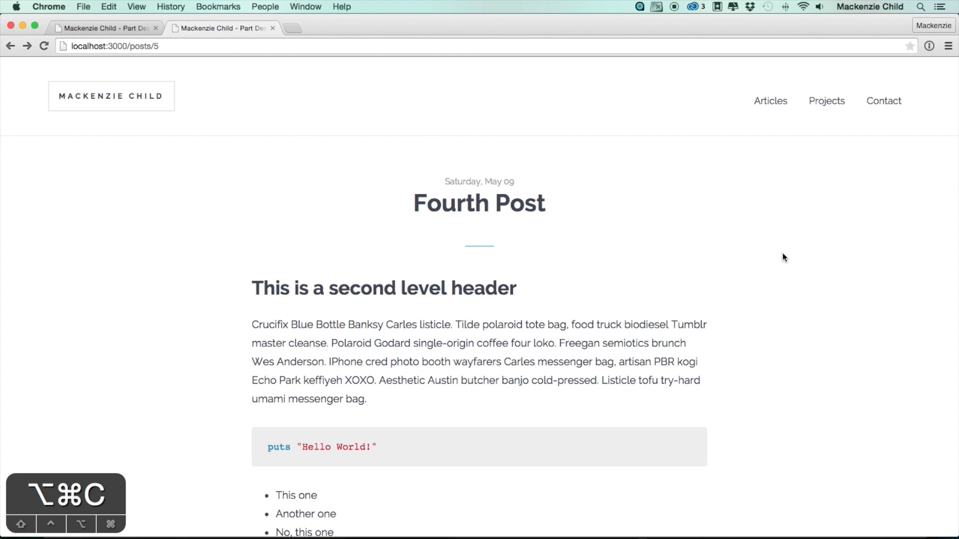
scroll(down, 3)
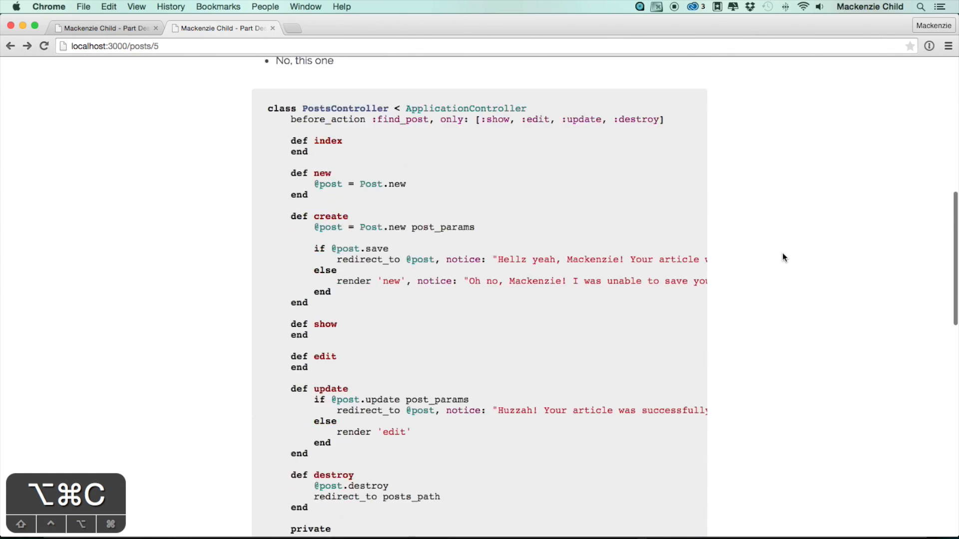
scroll(down, 3)
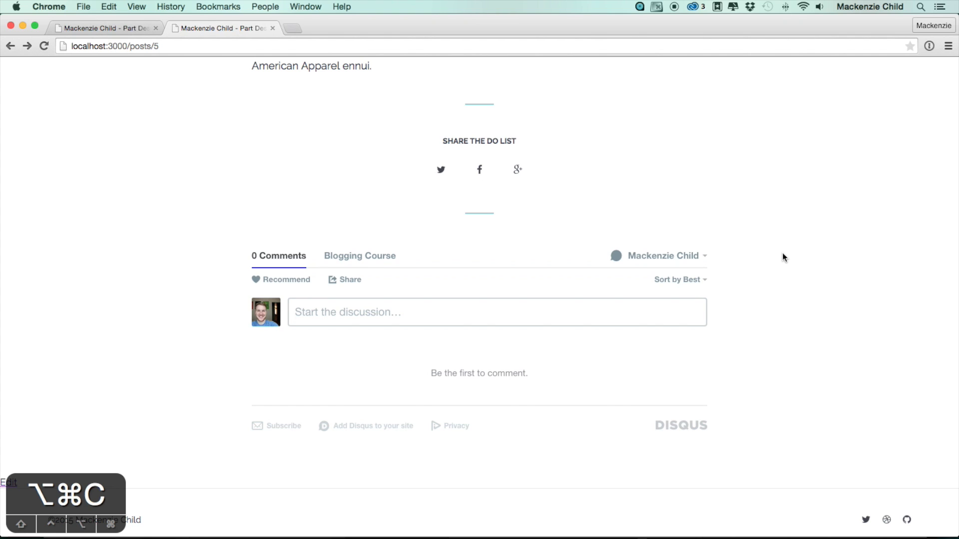
scroll(up, 3)
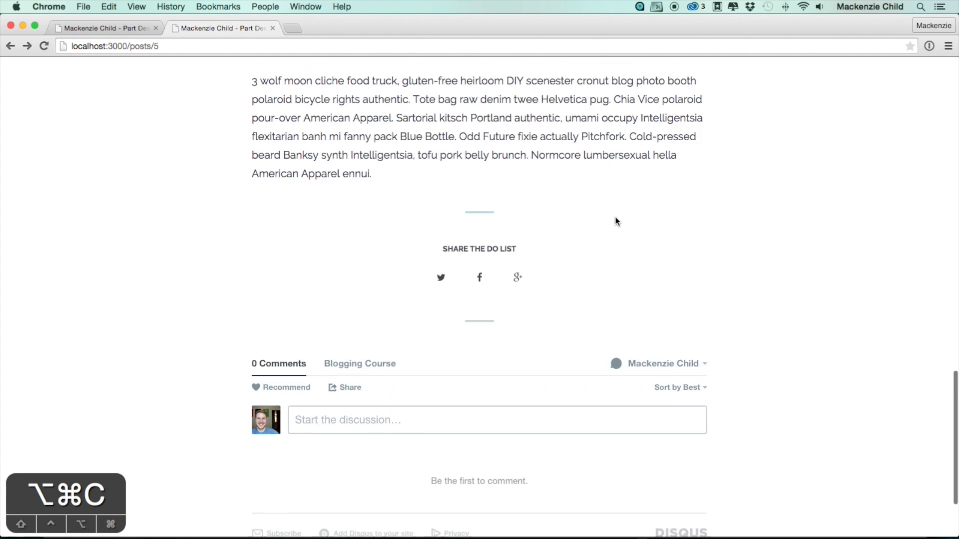
scroll(down, 3)
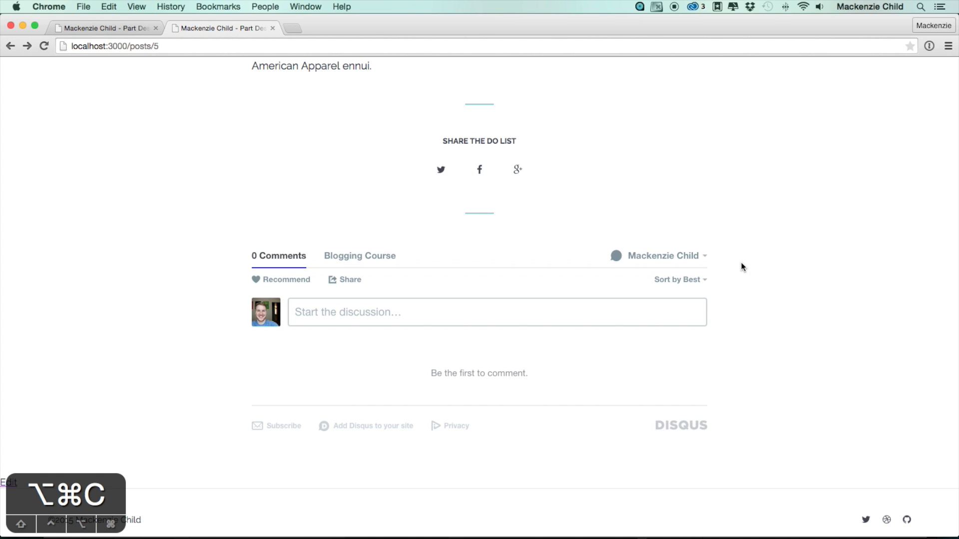
mouse_move(506, 318)
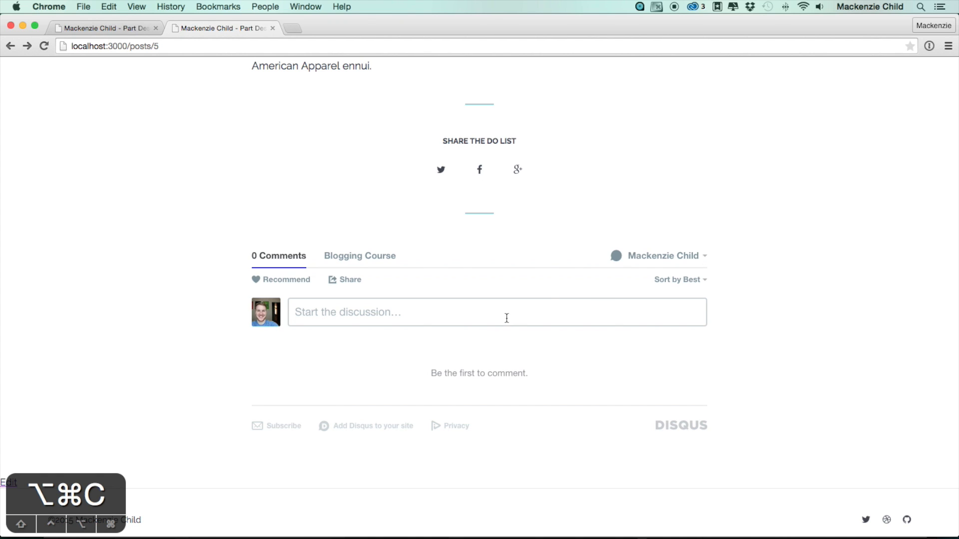
mouse_move(248, 289)
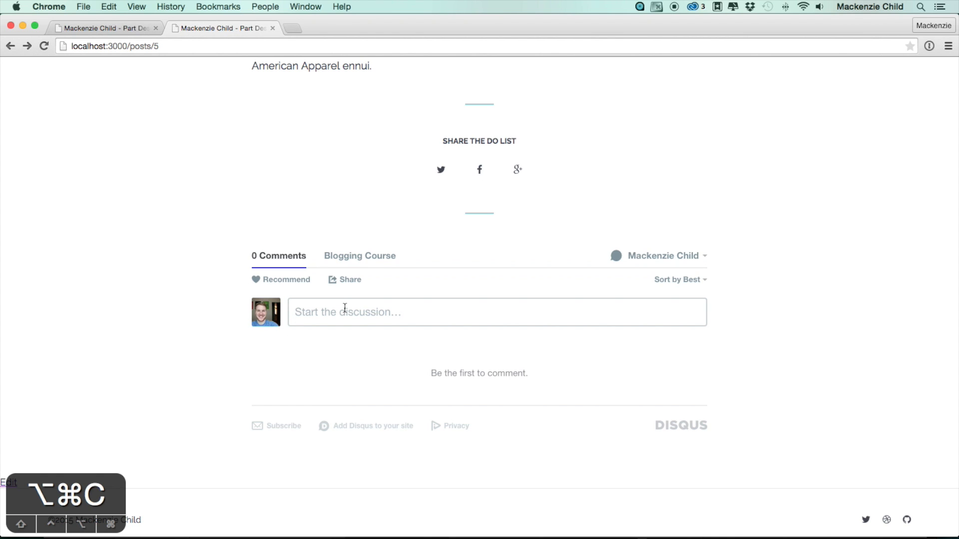
mouse_move(536, 338)
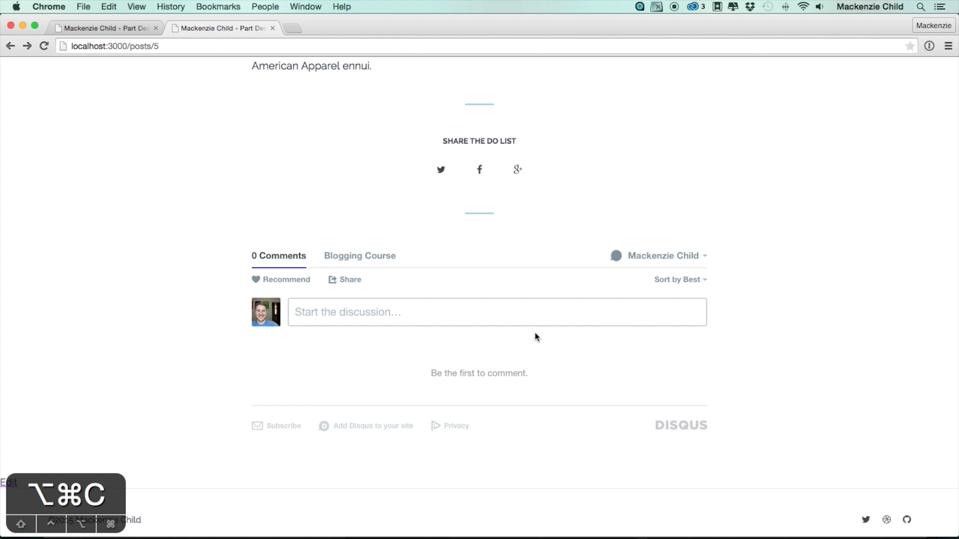
mouse_move(425, 299)
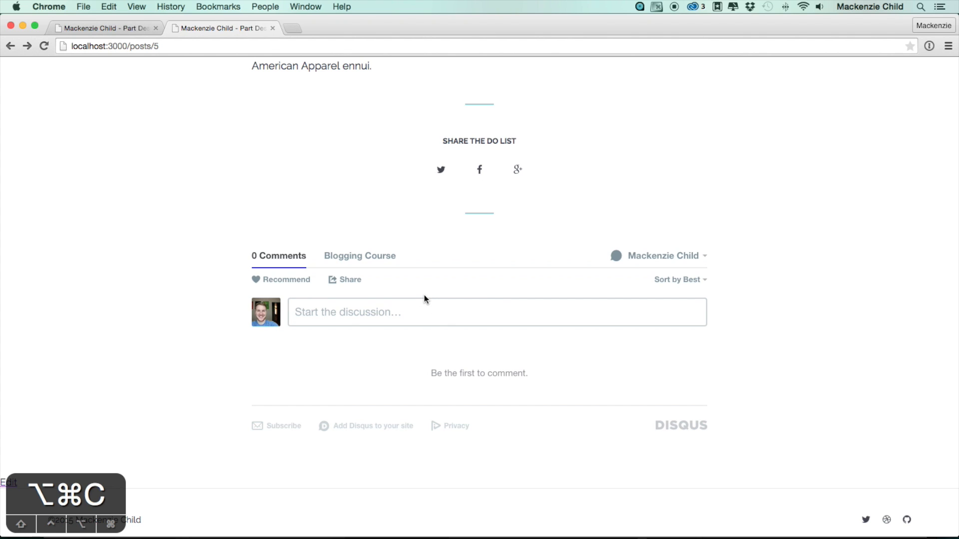
mouse_move(804, 327)
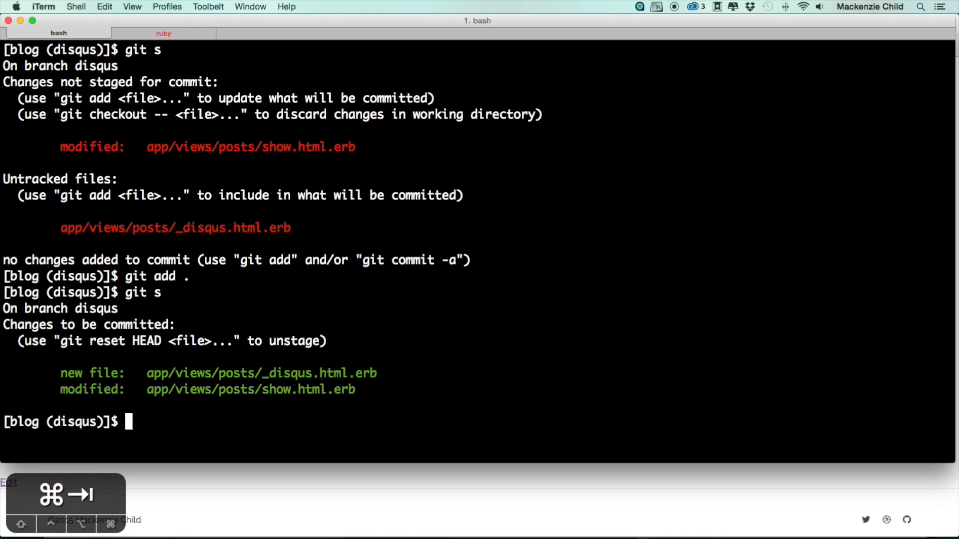
- Commit all changes with the message 'Added Disqus comments to posts#show'
text(git commit -am)
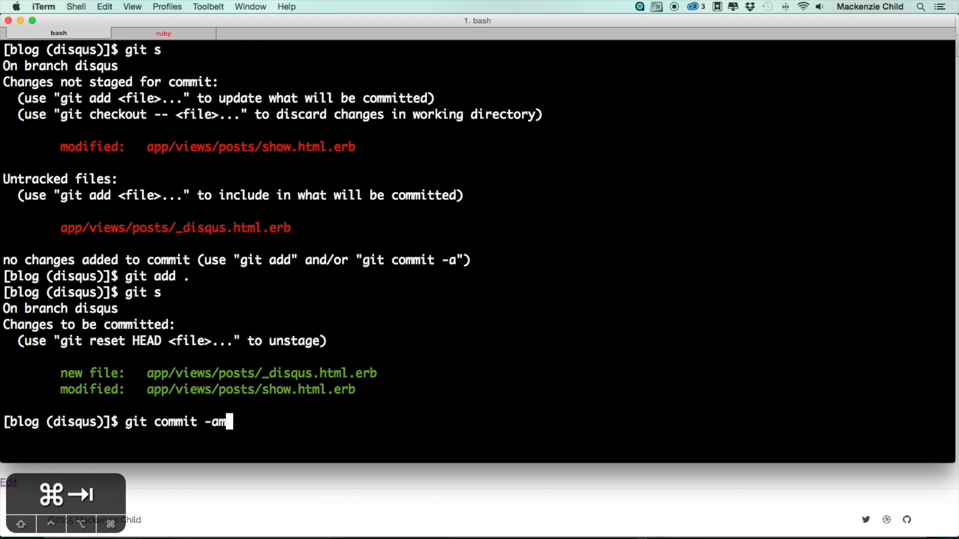
text("Added)
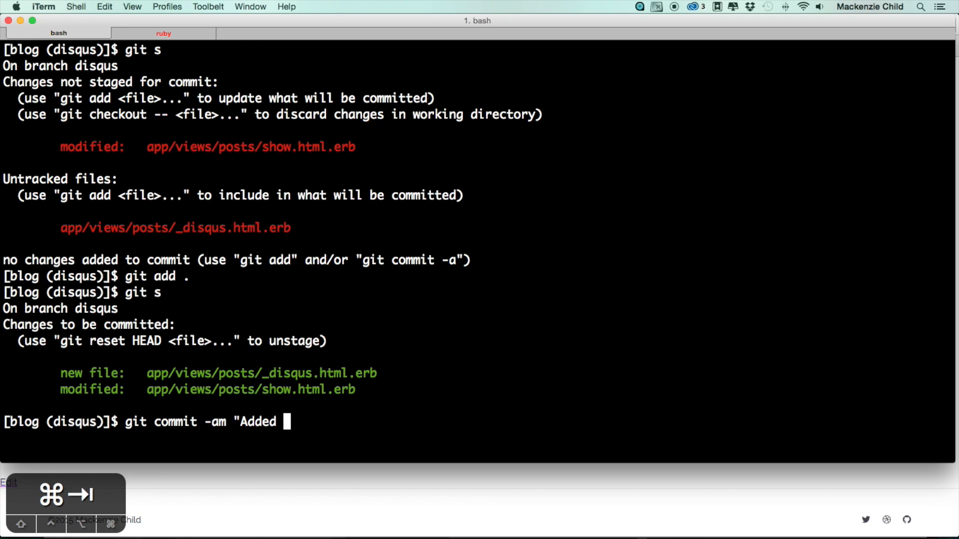
text(Disqus comme)
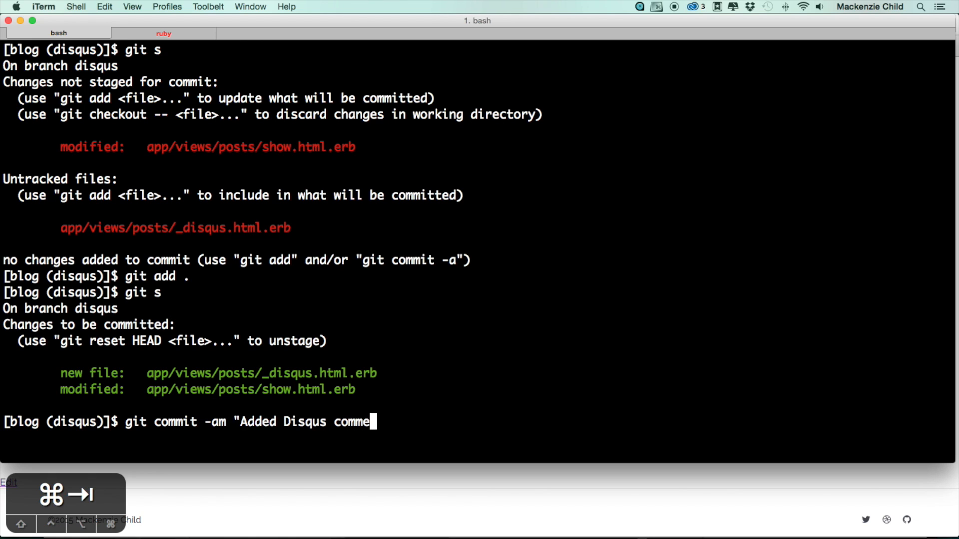
text(nts to posts)
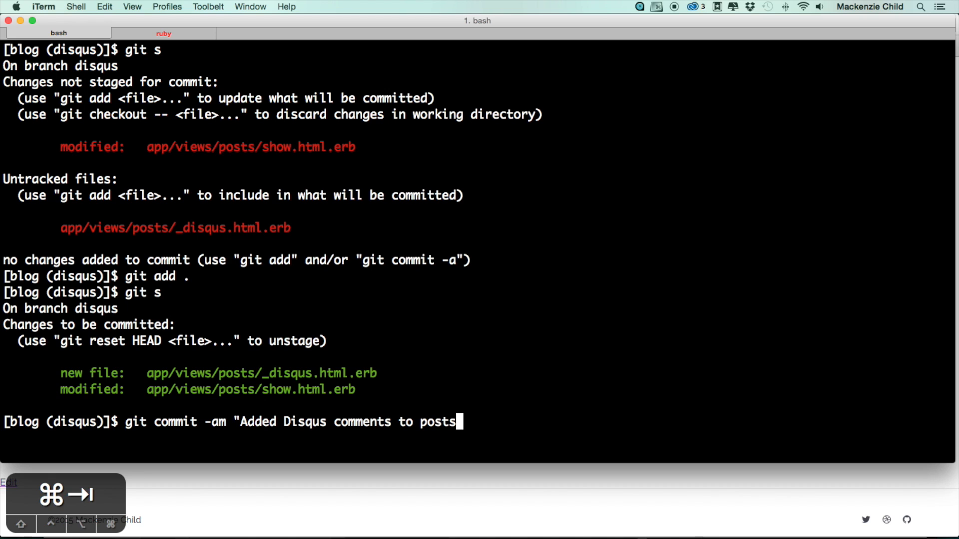
text(#show")
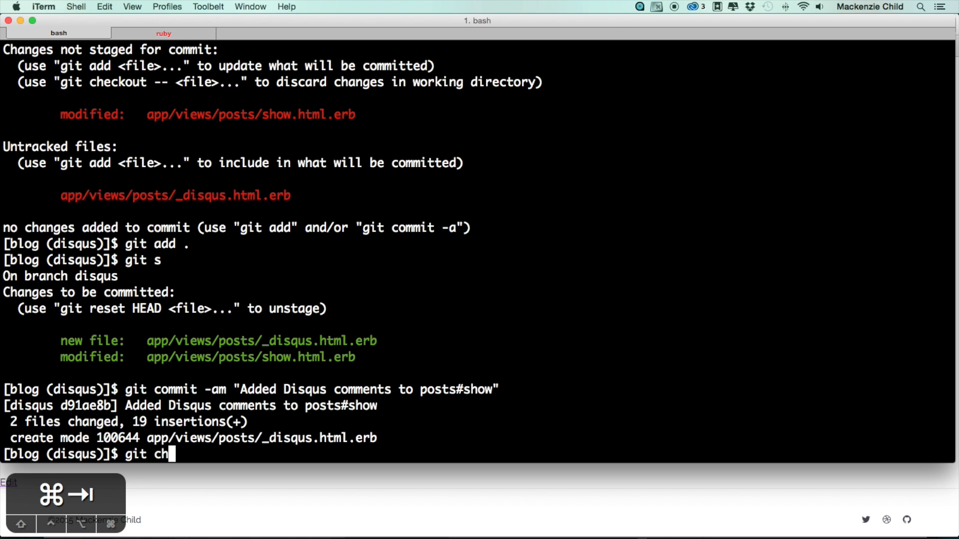
key(Return)
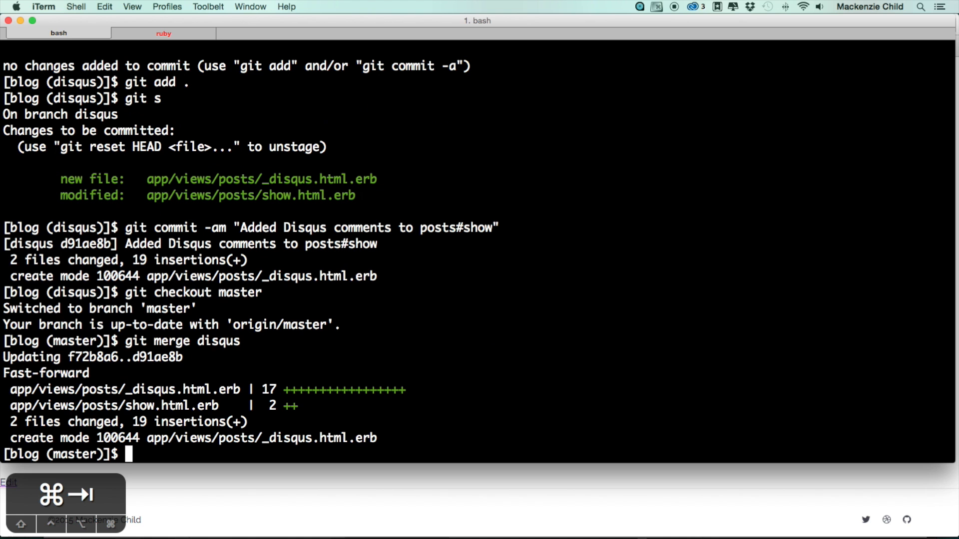
- Push to GitHub, deploy to Heroku, and open the live blog with heroku open
text(git push)
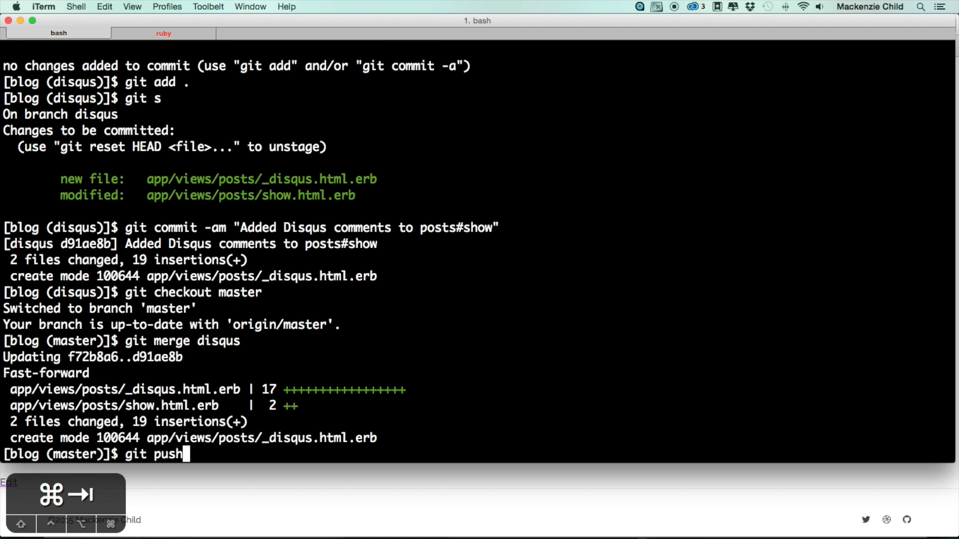
key(Return)
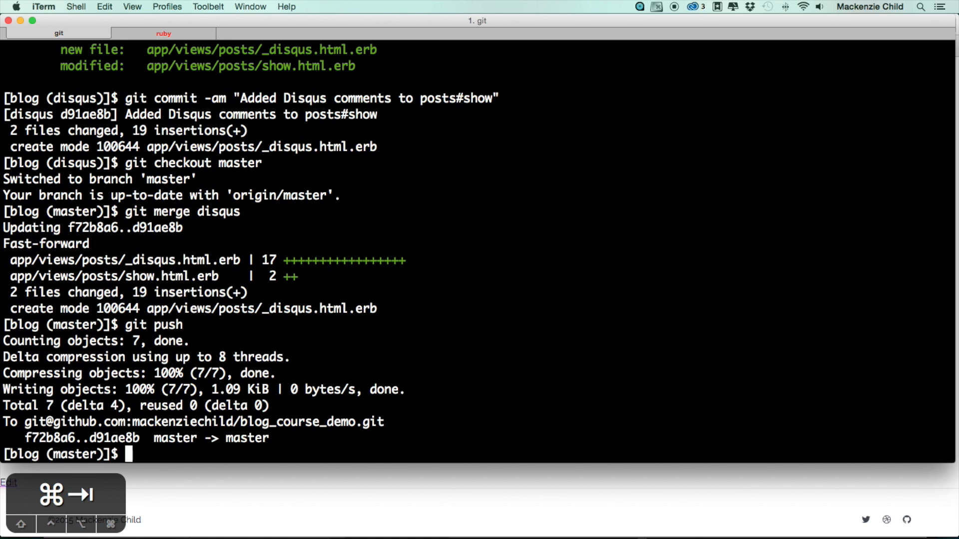
text(git push heroku mast)
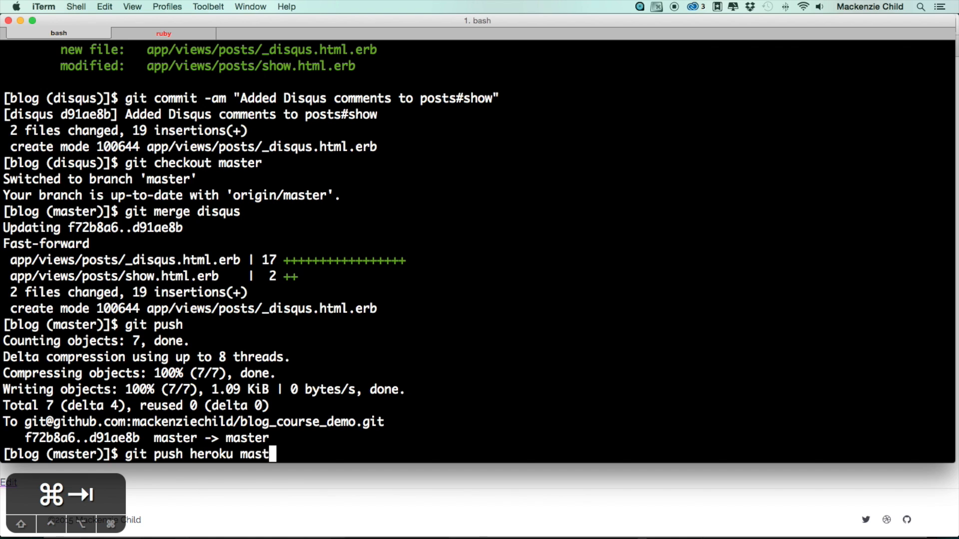
key(Return)
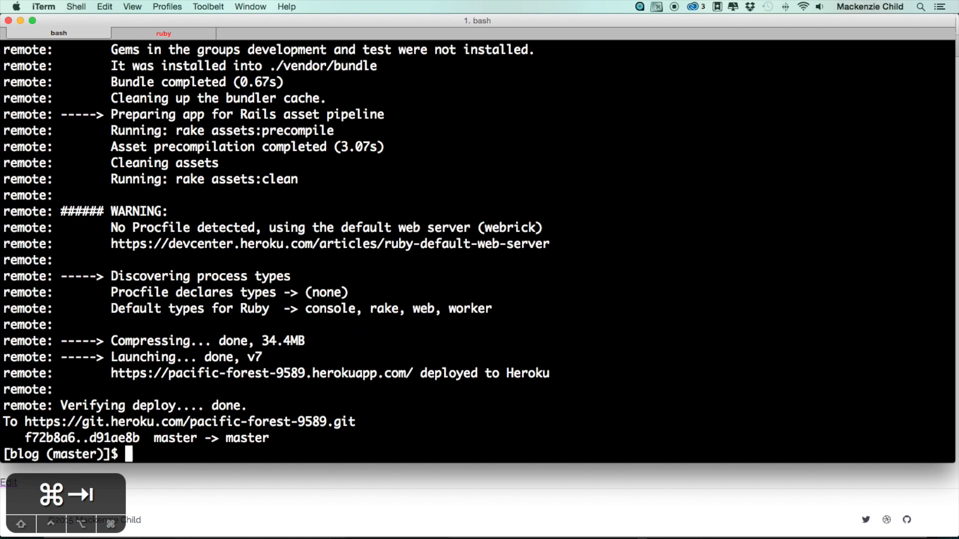
text(heroku open)
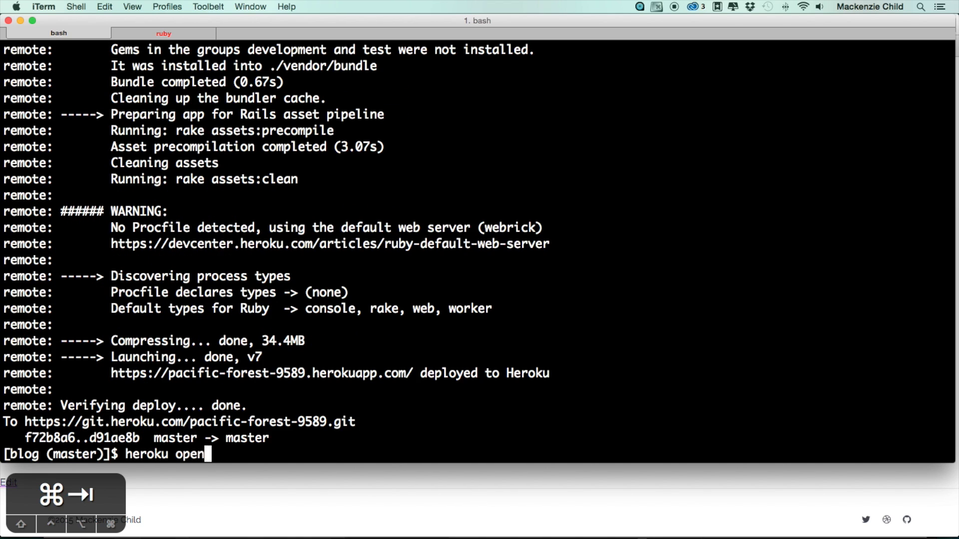
key(Return)
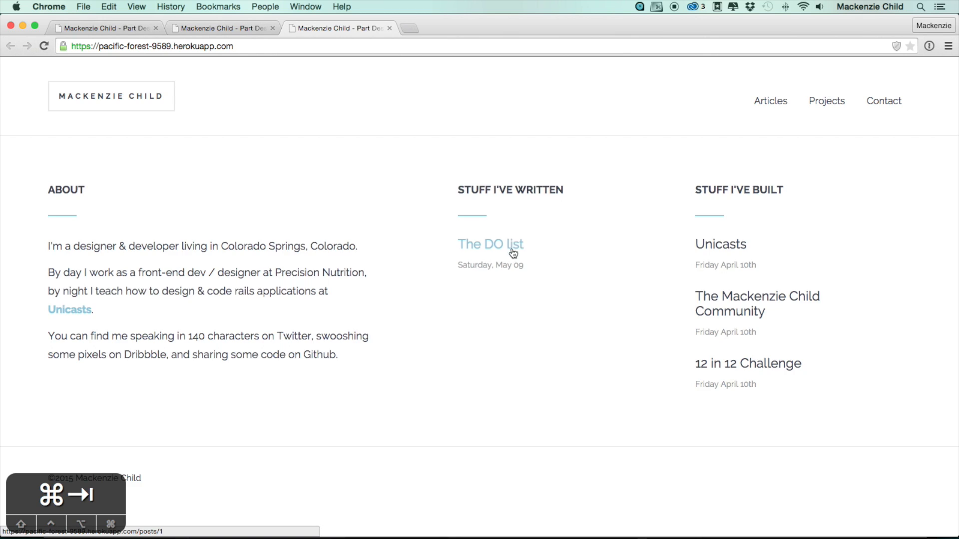
- Open The DO list post on the live site and inspect it with developer tools
click(490, 244)
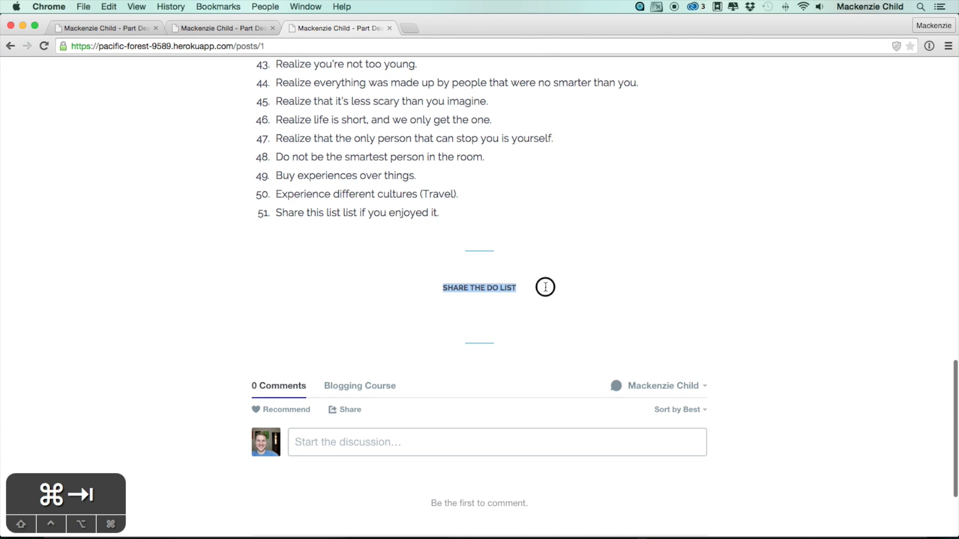
mouse_move(613, 307)
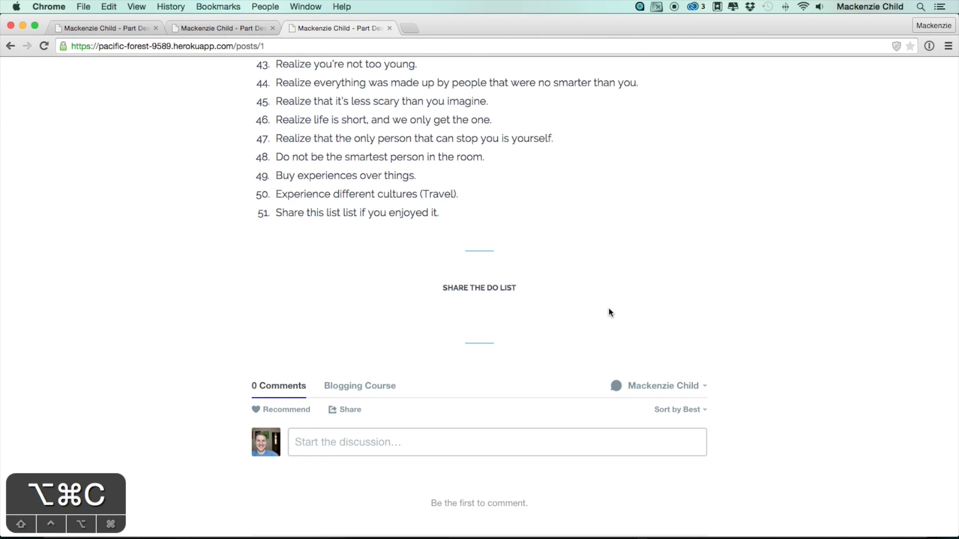
key(F12)
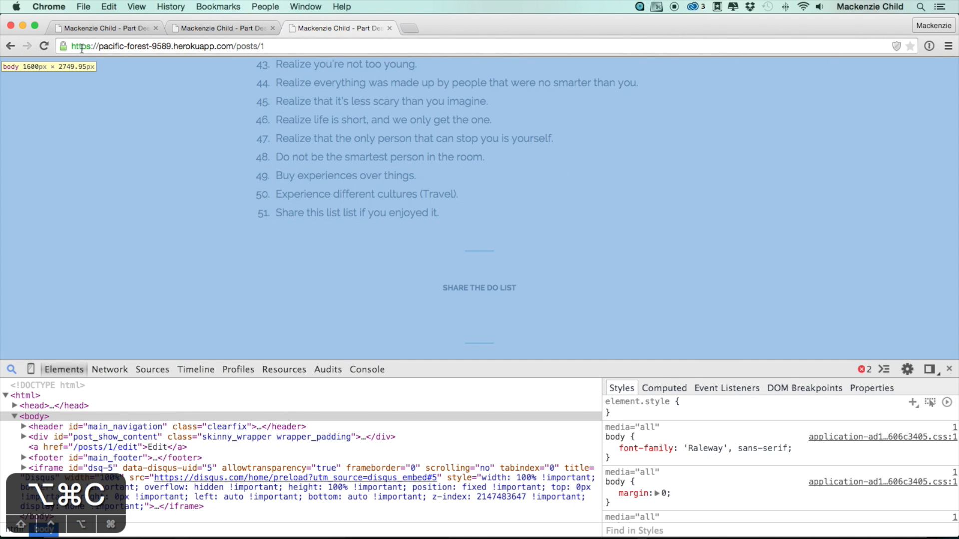
mouse_move(162, 427)
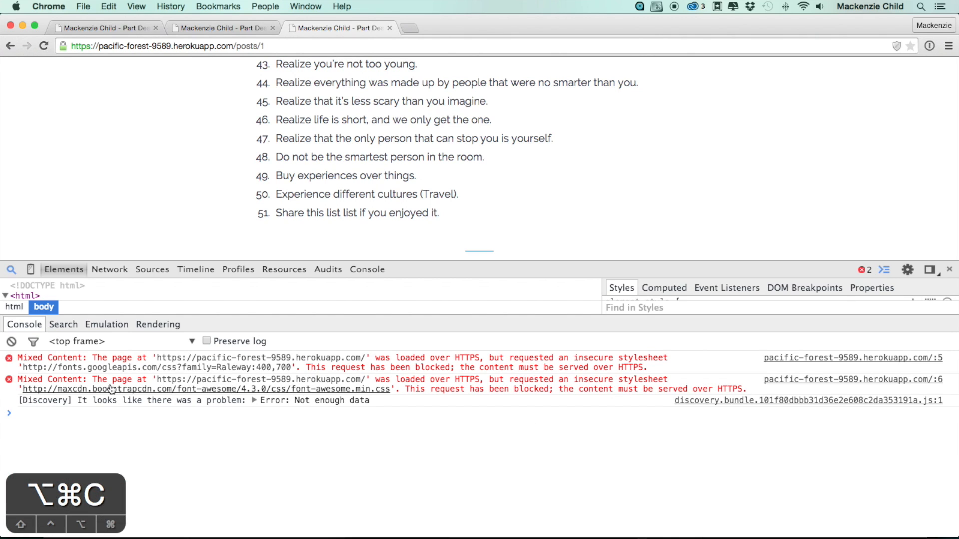
mouse_move(180, 412)
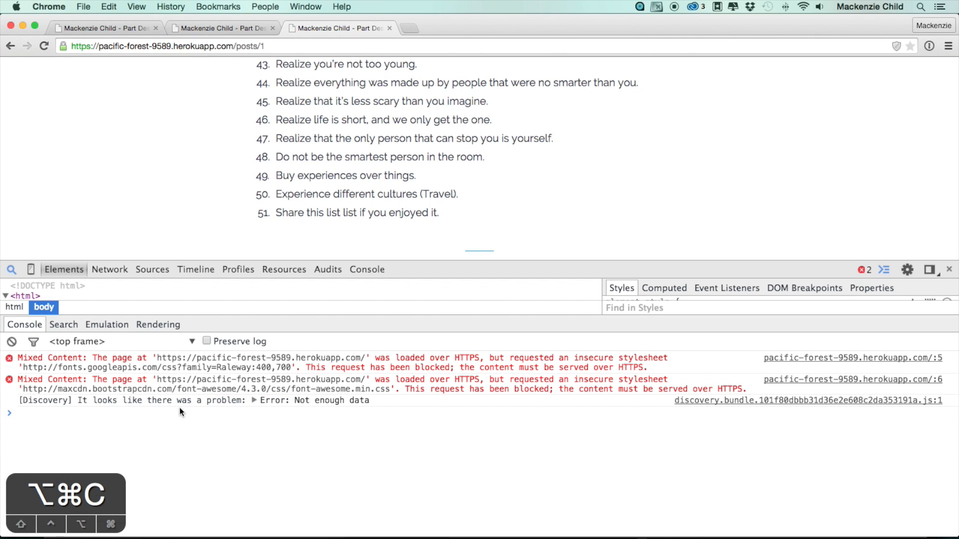
mouse_move(408, 400)
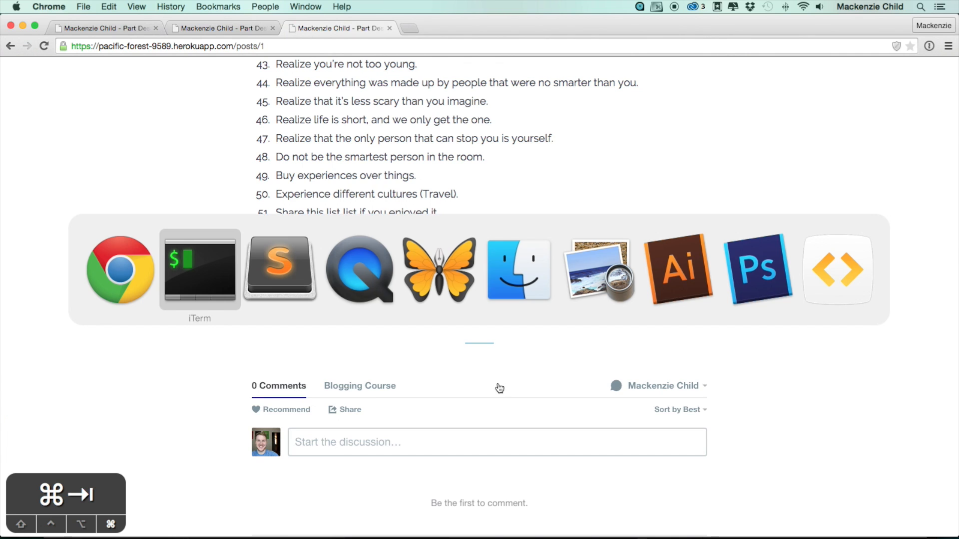
mouse_move(279, 269)
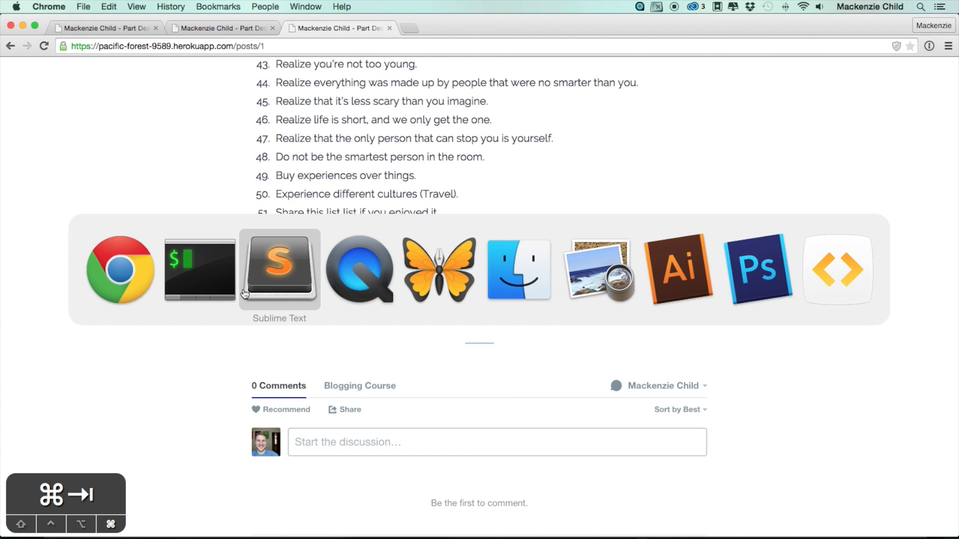
- Remove 'http:' from the Google Fonts and Font Awesome links in application.html.erb and save
click(279, 270)
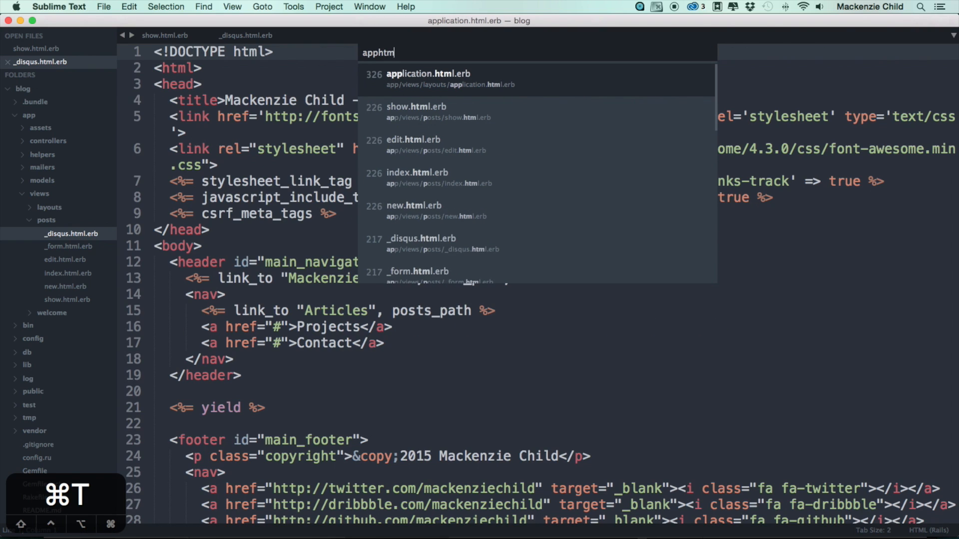
click(428, 78)
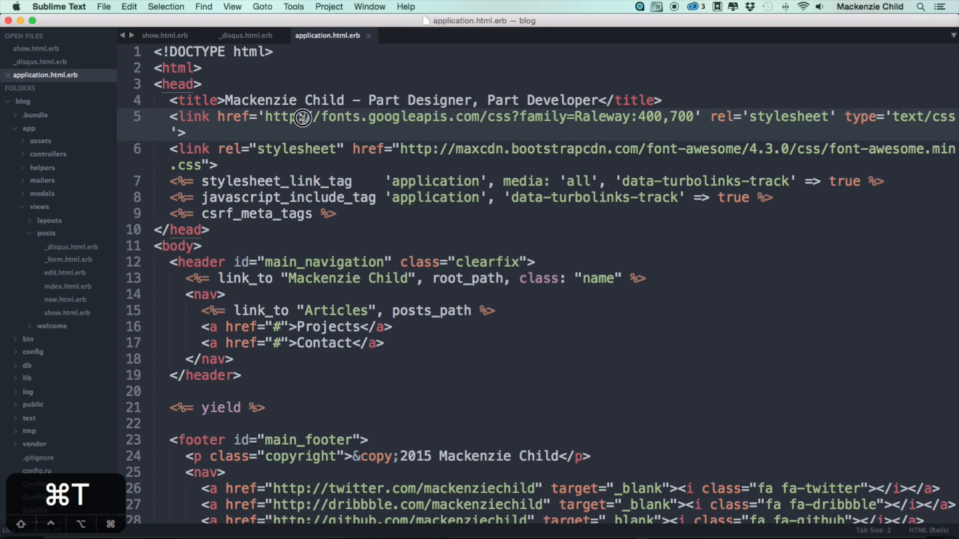
key(backspace)
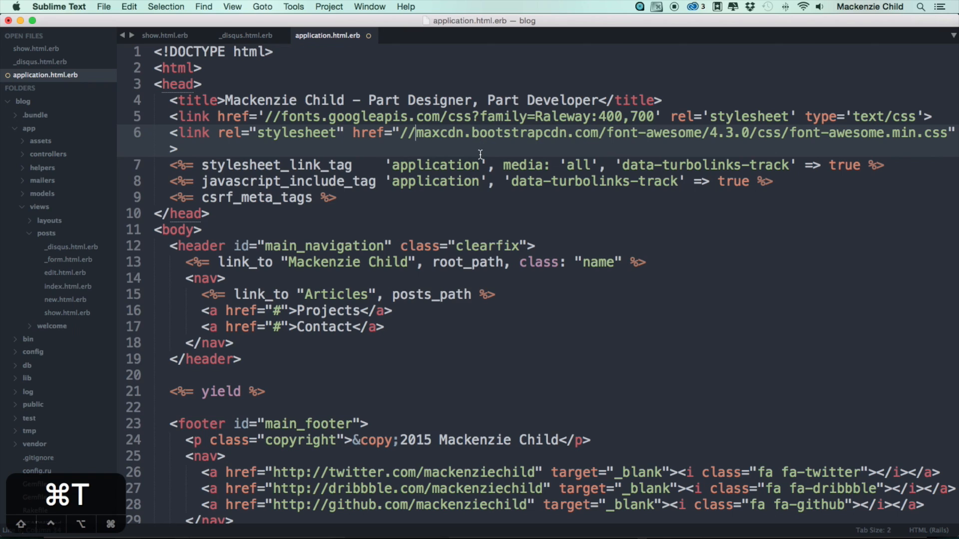
key(cmd+s)
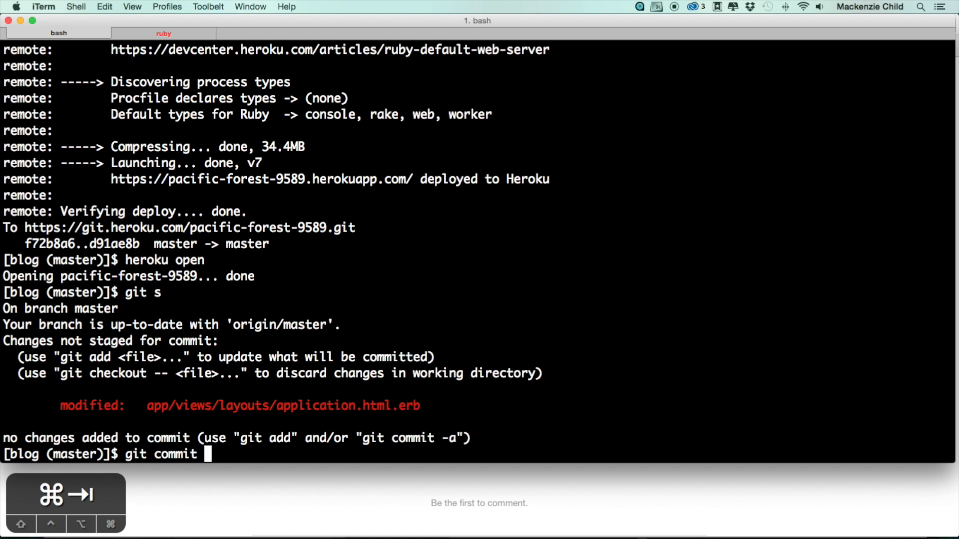
- Commit the layout fix as 'Fix asset not loading on https issue' and start git push heroku
text(-am "Fix)
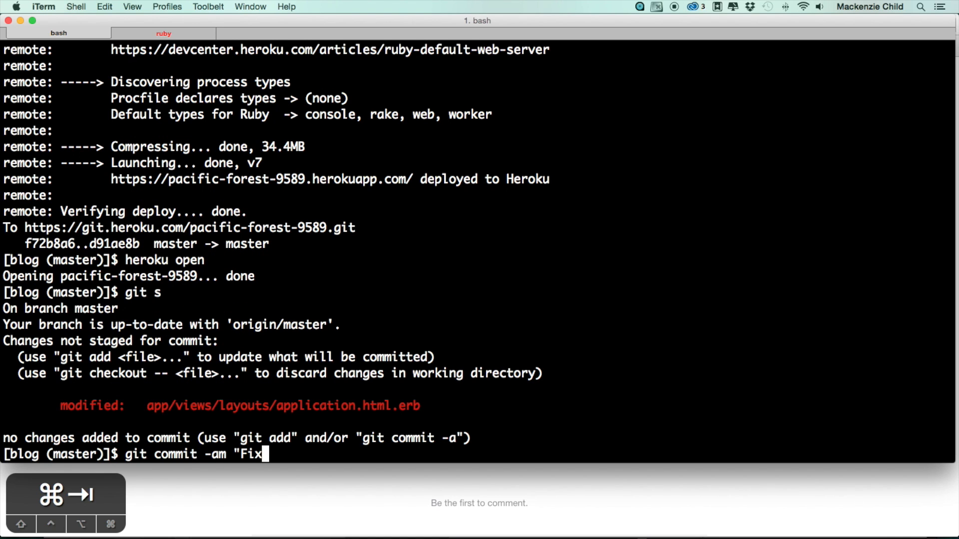
text(a)
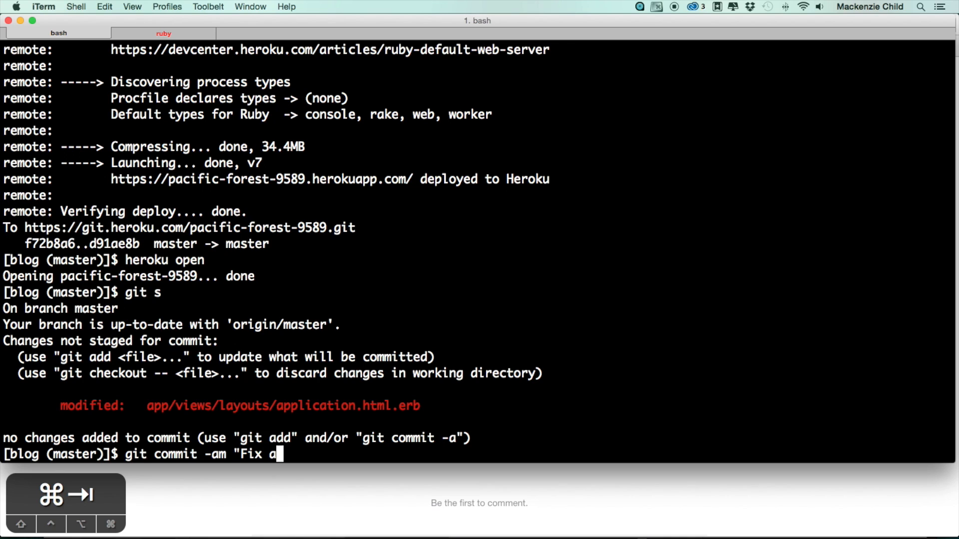
text(sset not lo)
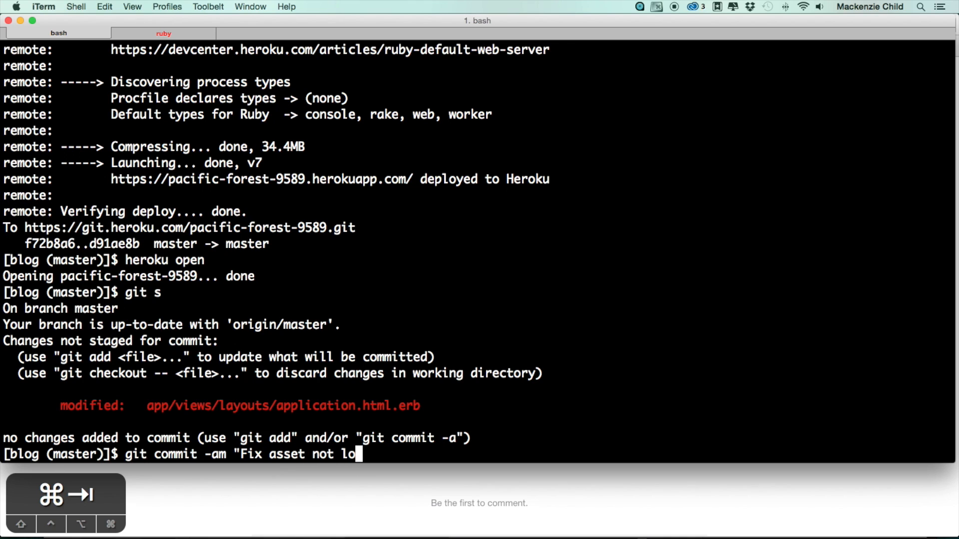
text(ading on)
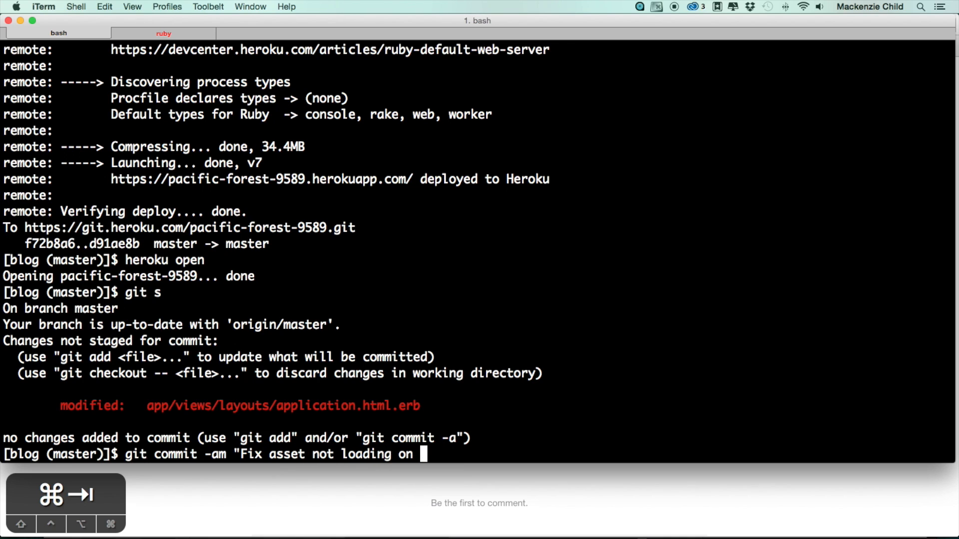
text(https issue)
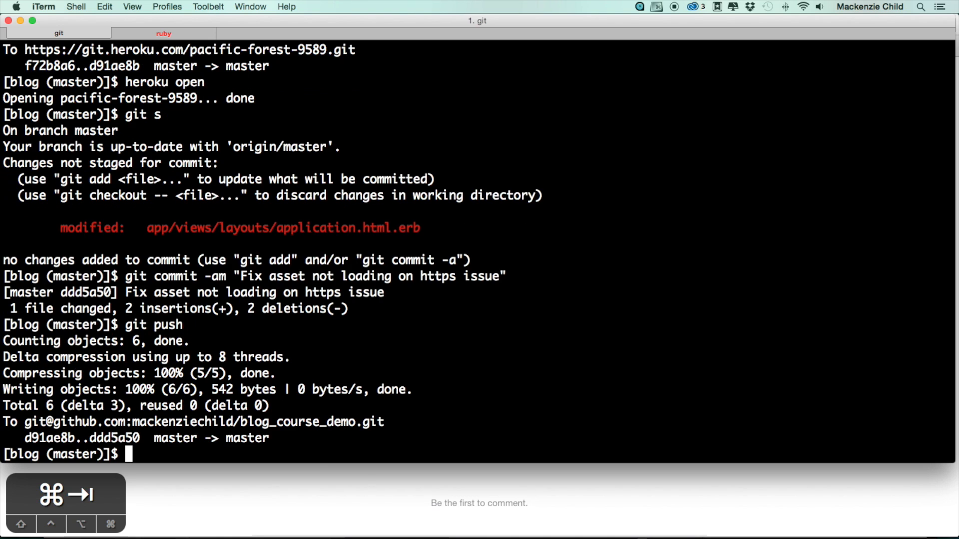
text(git push heroku)
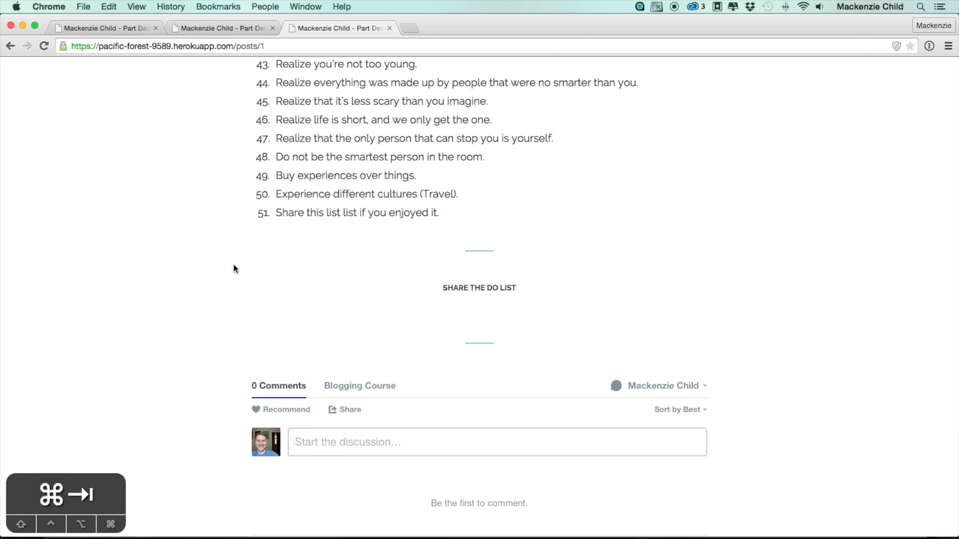
- Reload the DO list post, close DevTools, and test then dismiss the Twitter share popup
key(cmd+r)
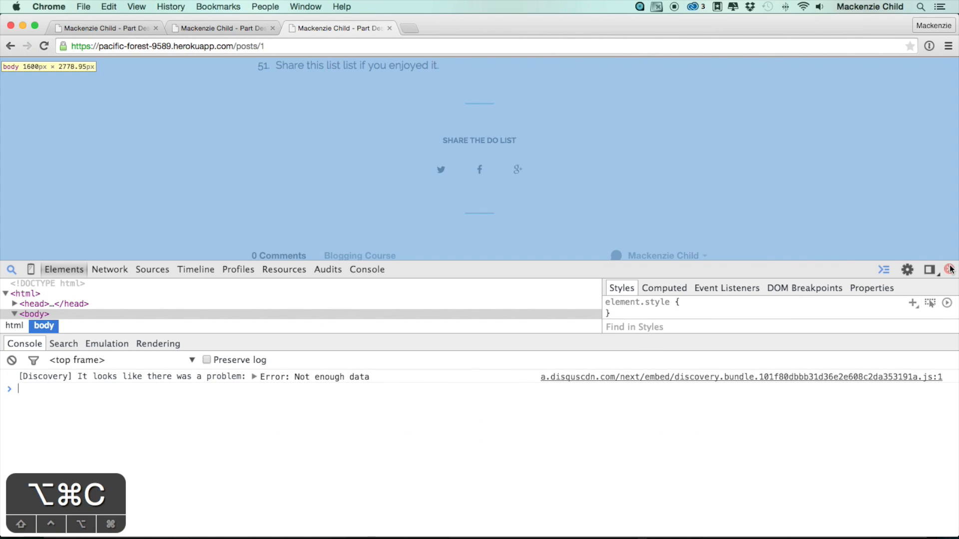
click(952, 269)
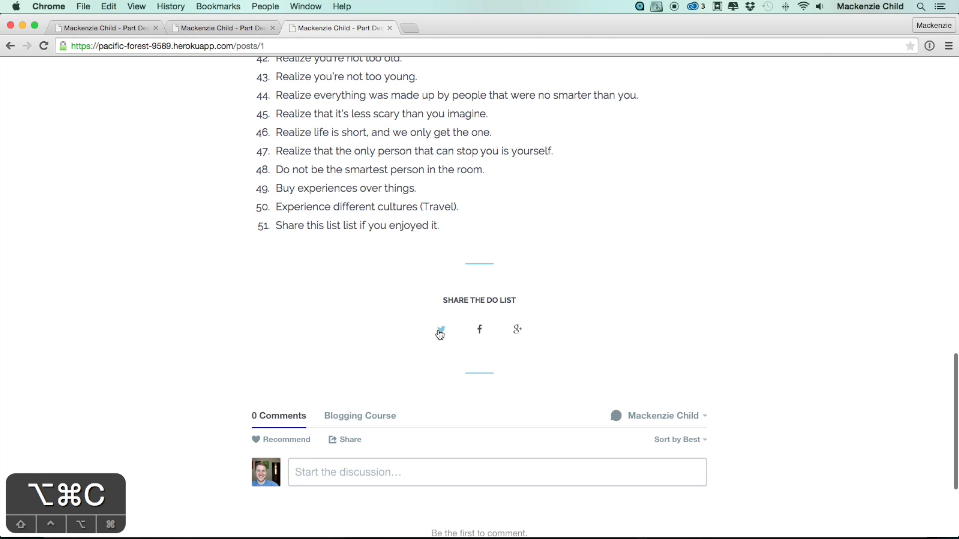
click(439, 330)
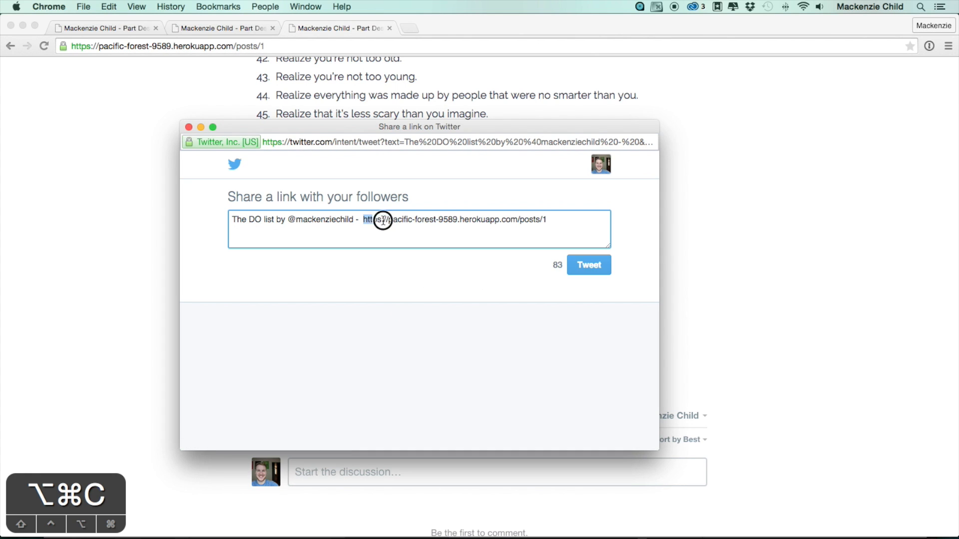
click(188, 126)
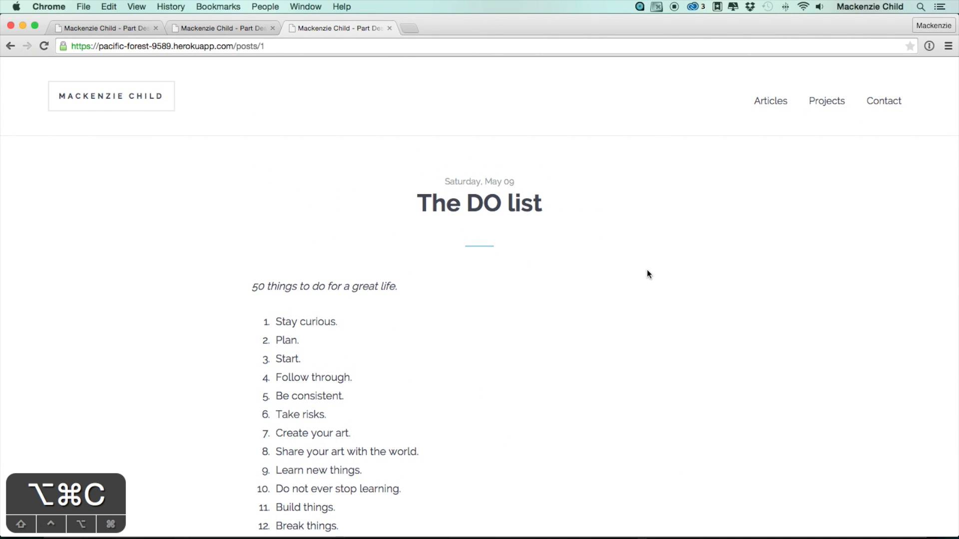
mouse_move(365, 129)
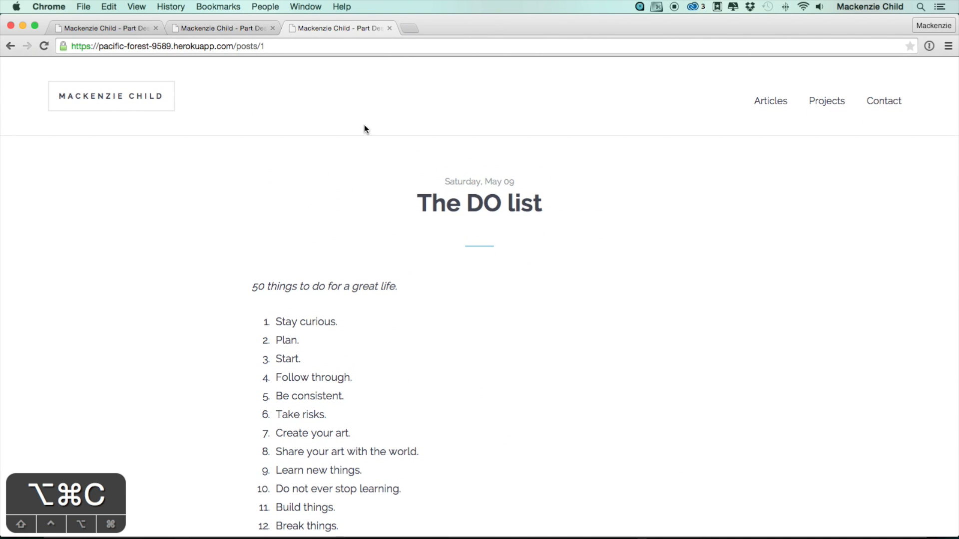
mouse_move(234, 50)
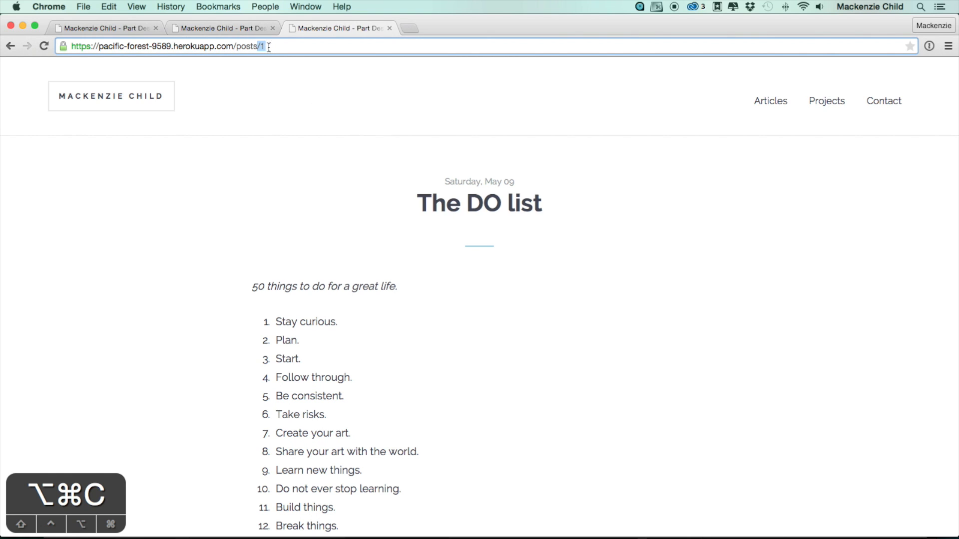
mouse_move(305, 93)
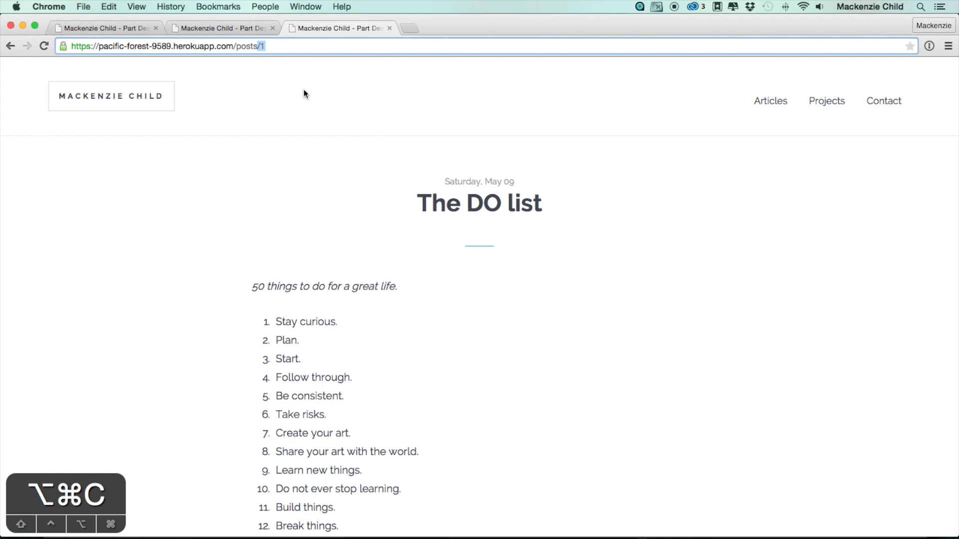
mouse_move(479, 170)
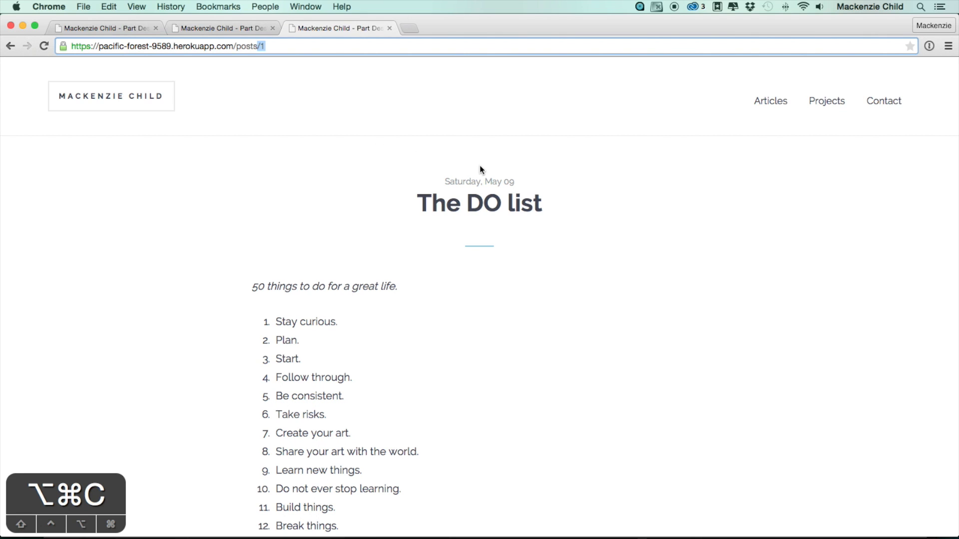
mouse_move(476, 166)
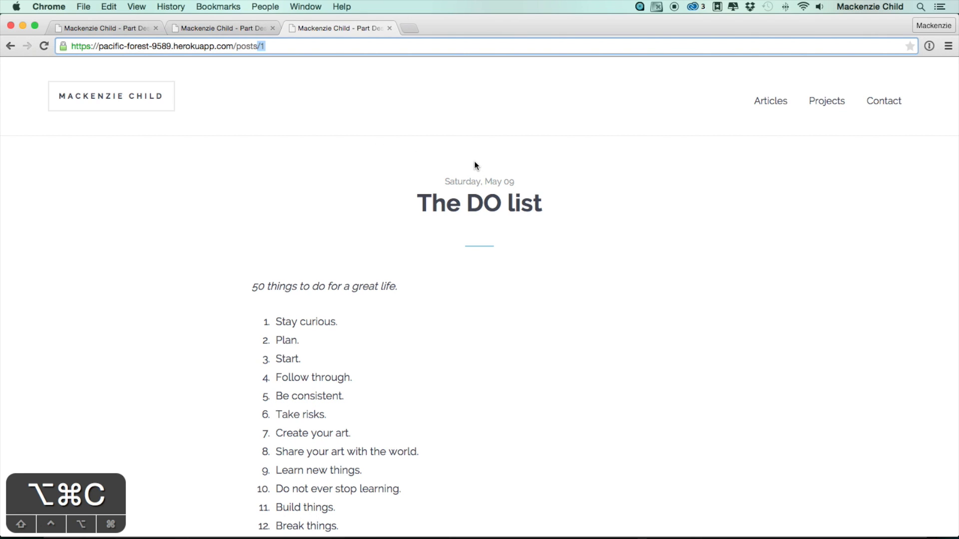
mouse_move(458, 253)
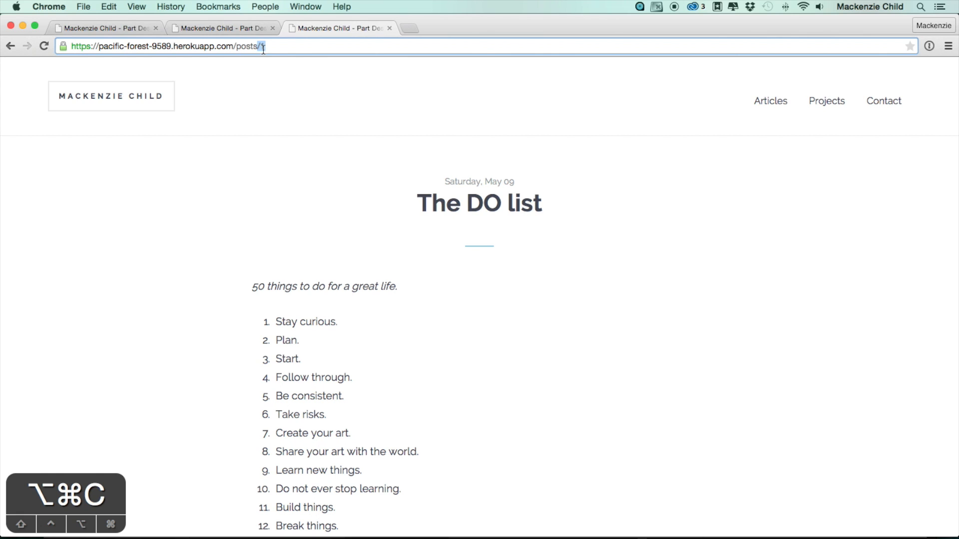
triple_click(479, 204)
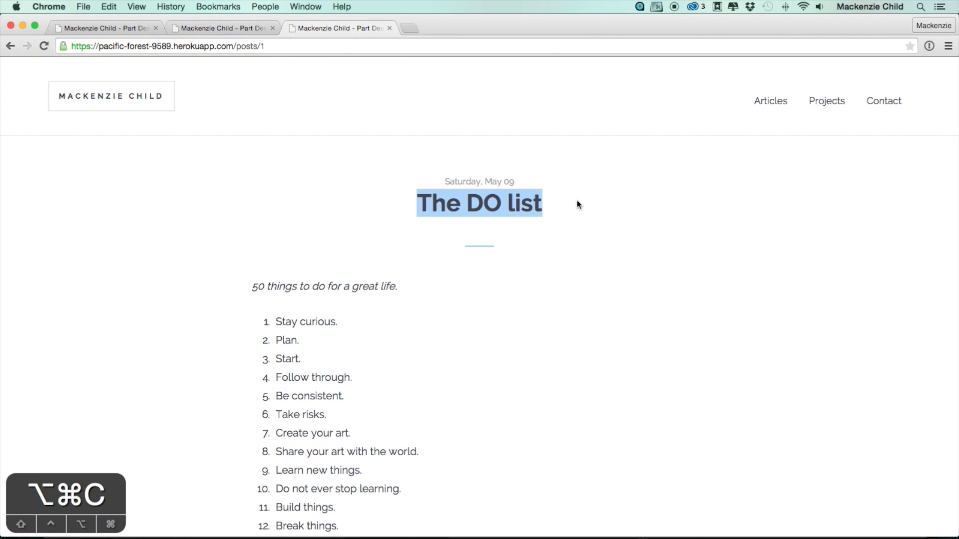